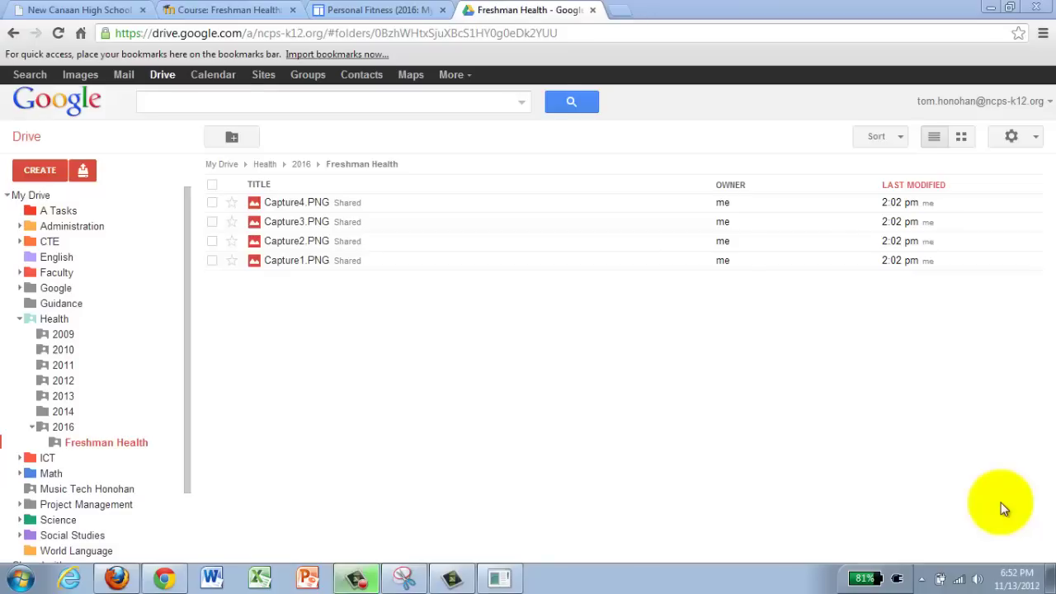
{"action": "mouse_move", "coordinate": [134, 458]}
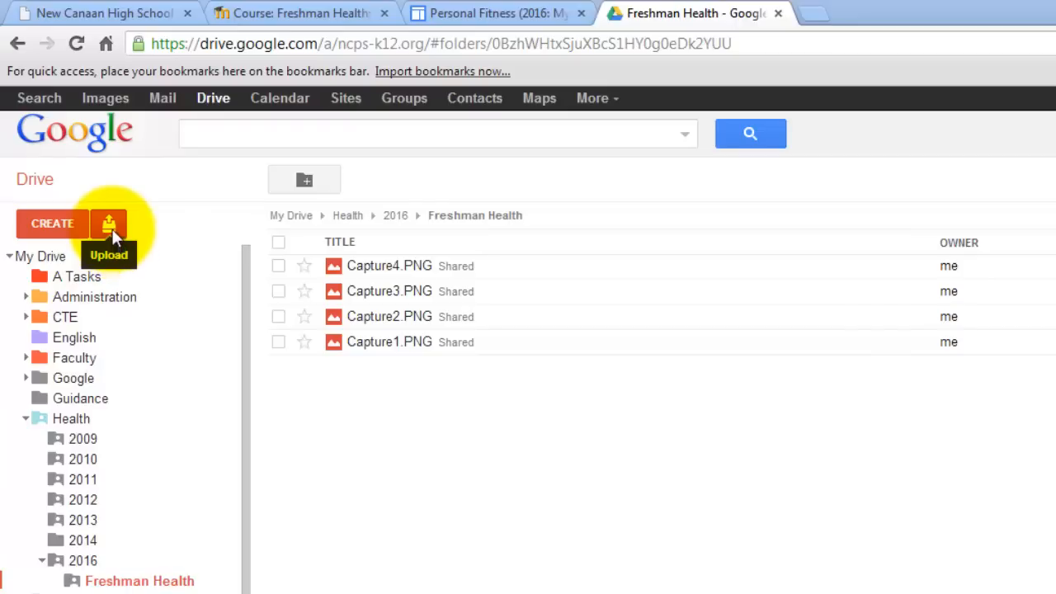
Show the Files/Folder upload choices in the Freshman Health Drive folder.
{"action": "left_click", "coordinate": [109, 224]}
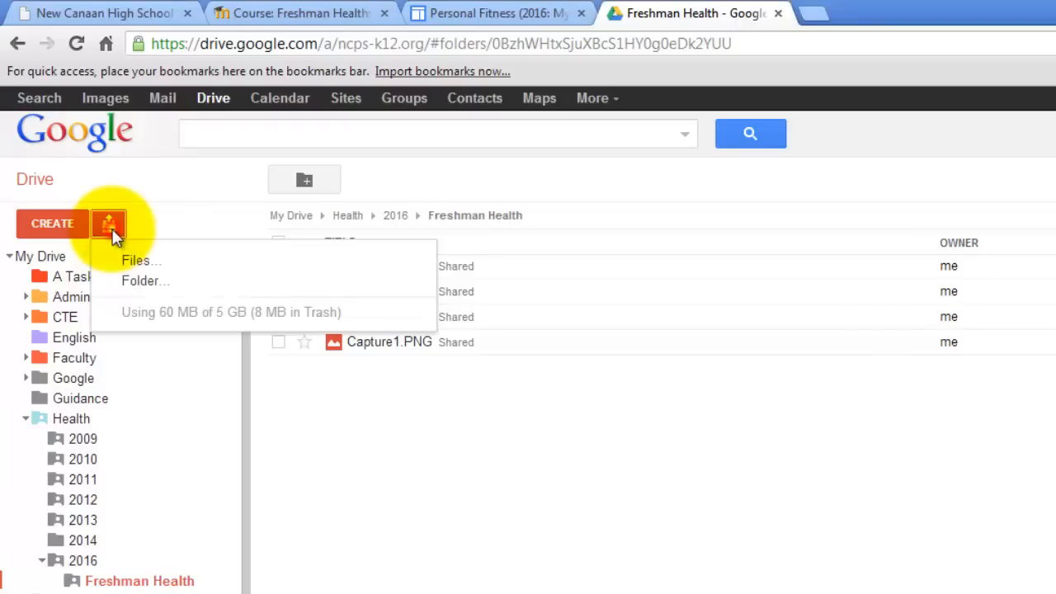
{"action": "mouse_move", "coordinate": [183, 264]}
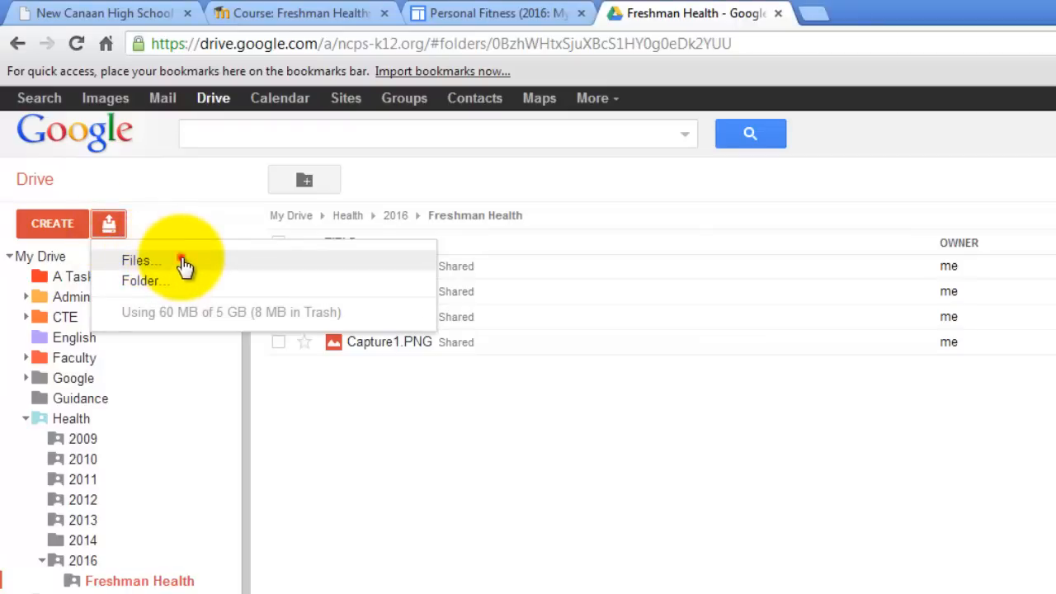
Choose Capture1, Capture2 and Capture3 from the Desktop in the file picker.
{"action": "left_click", "coordinate": [140, 260]}
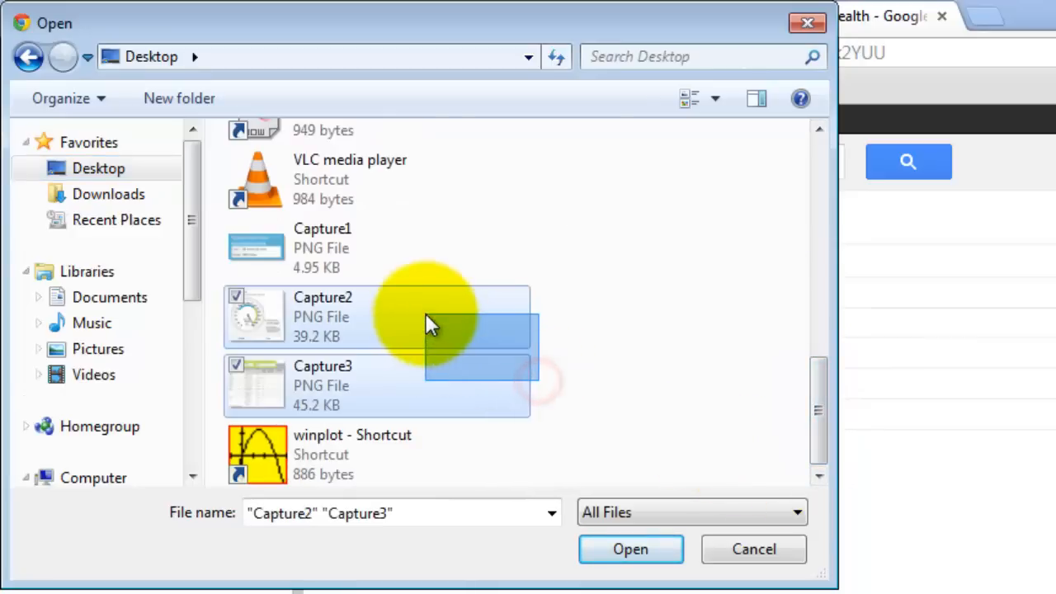
{"action": "left_click", "coordinate": [347, 247]}
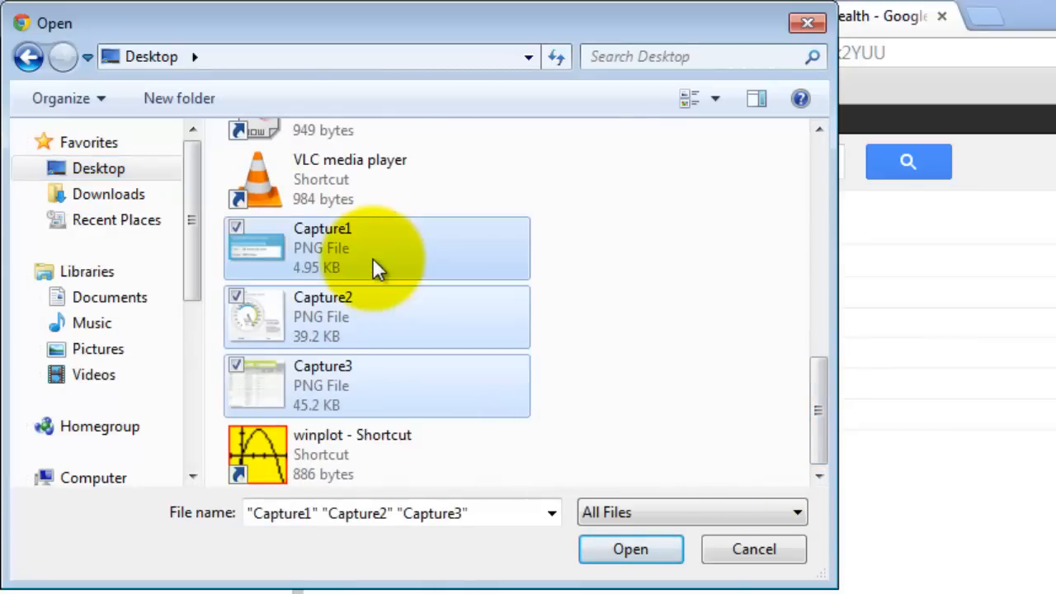
{"action": "mouse_move", "coordinate": [630, 549]}
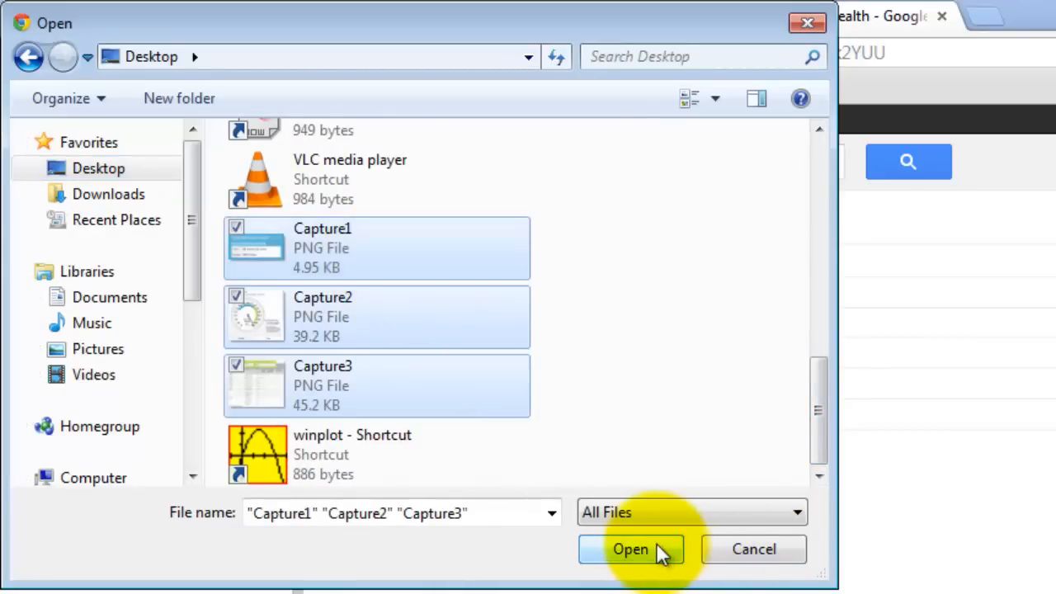
{"action": "left_click", "coordinate": [636, 551]}
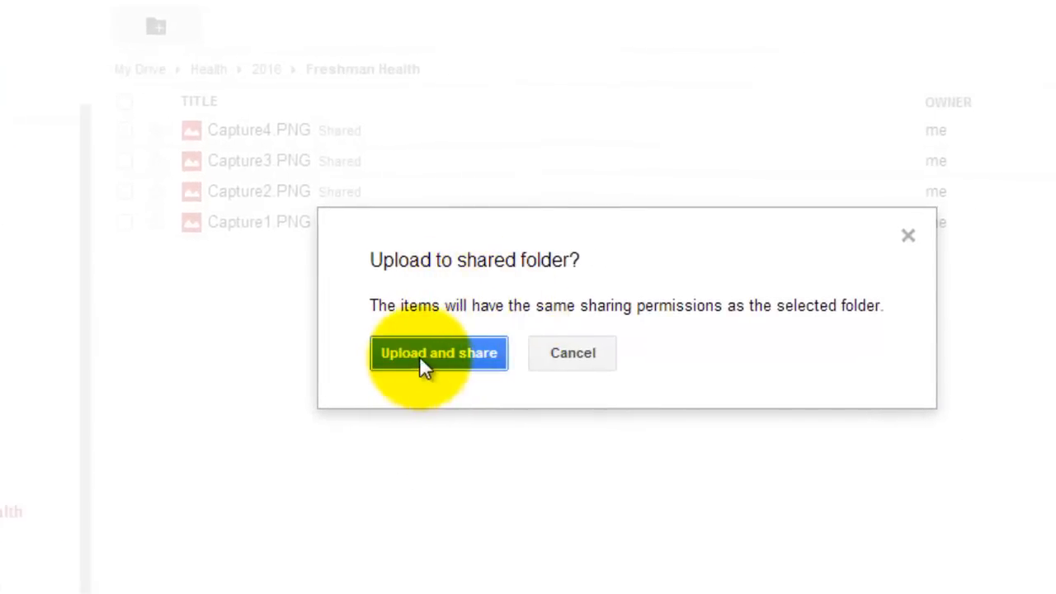
Upload and share the three captures into Freshman Health, then dismiss the completion summary.
{"action": "left_click", "coordinate": [438, 353]}
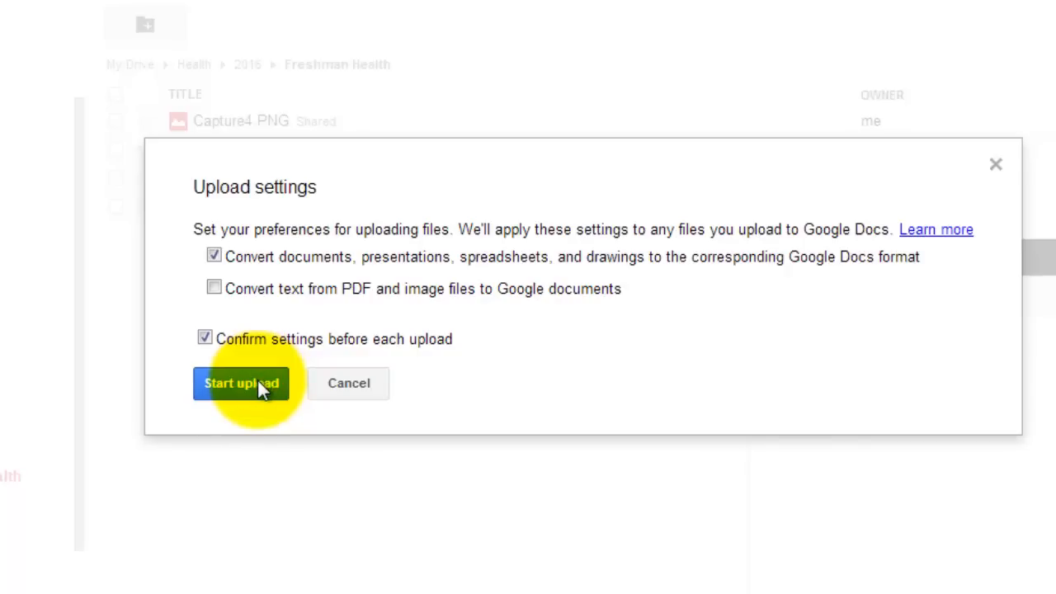
{"action": "left_click", "coordinate": [241, 383]}
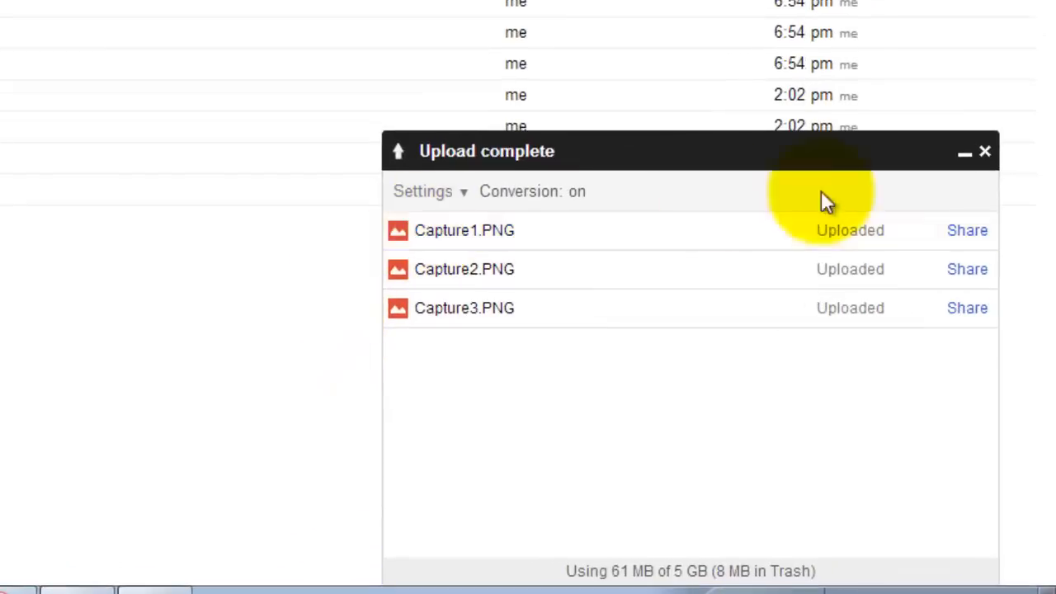
{"action": "left_click", "coordinate": [983, 151]}
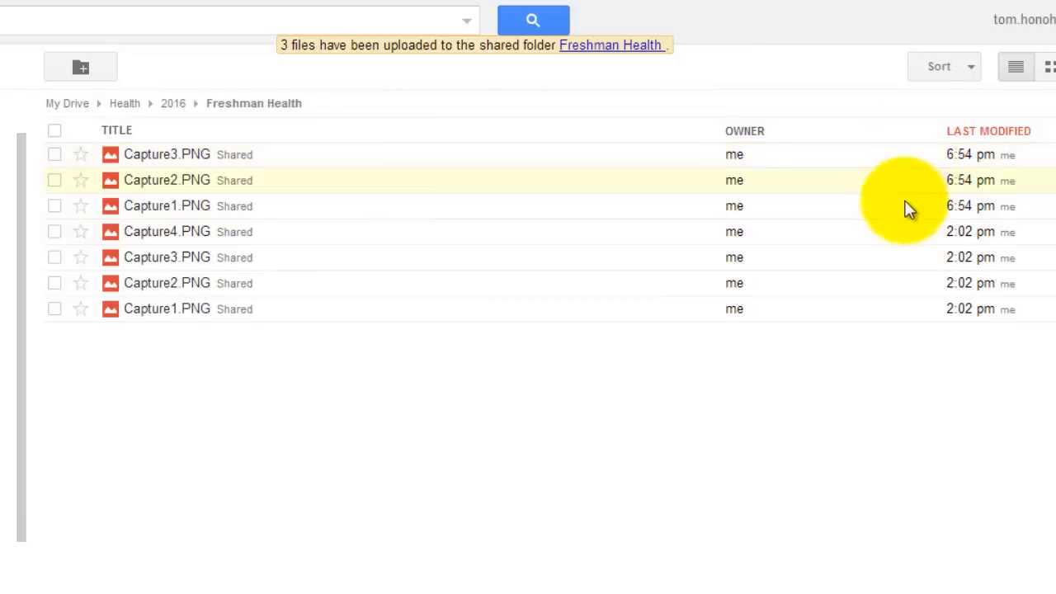
{"action": "mouse_move", "coordinate": [892, 350]}
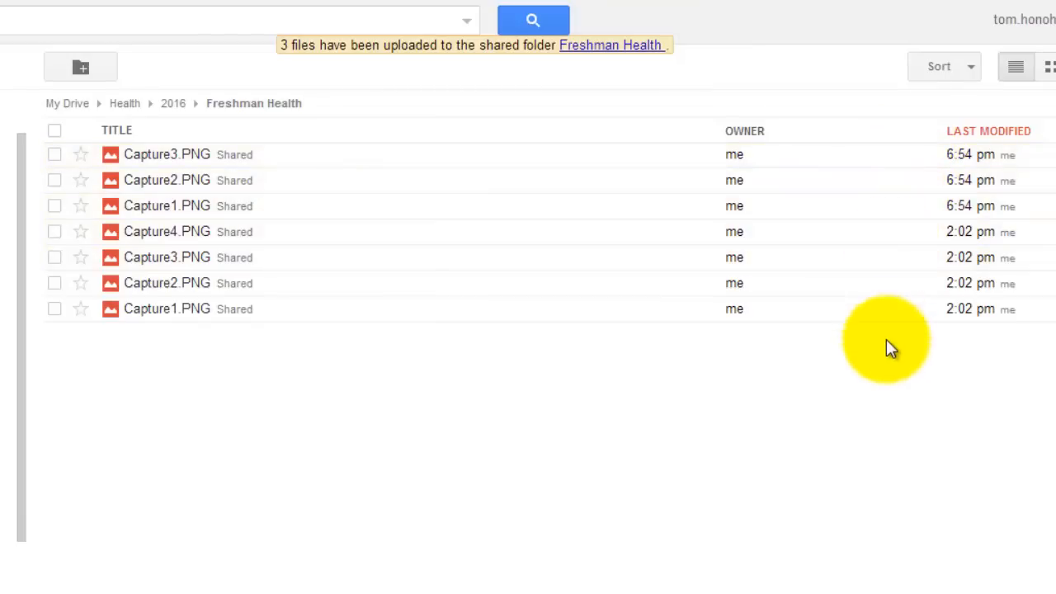
{"action": "mouse_move", "coordinate": [885, 205]}
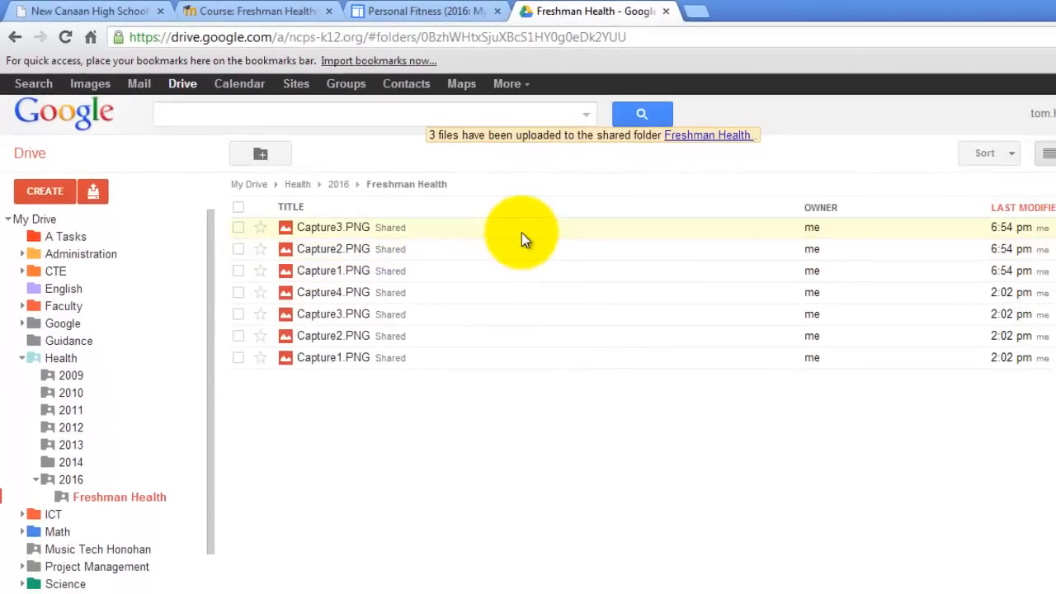
Review the Personal Fitness page down to the FITT chart and start editing it.
{"action": "left_click", "coordinate": [438, 10]}
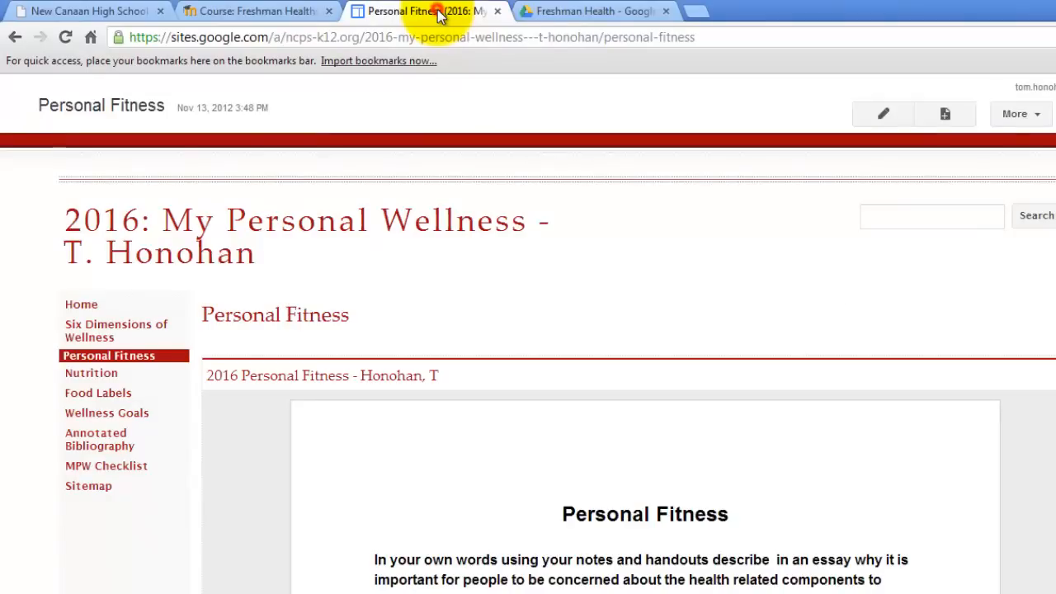
{"action": "mouse_move", "coordinate": [437, 14]}
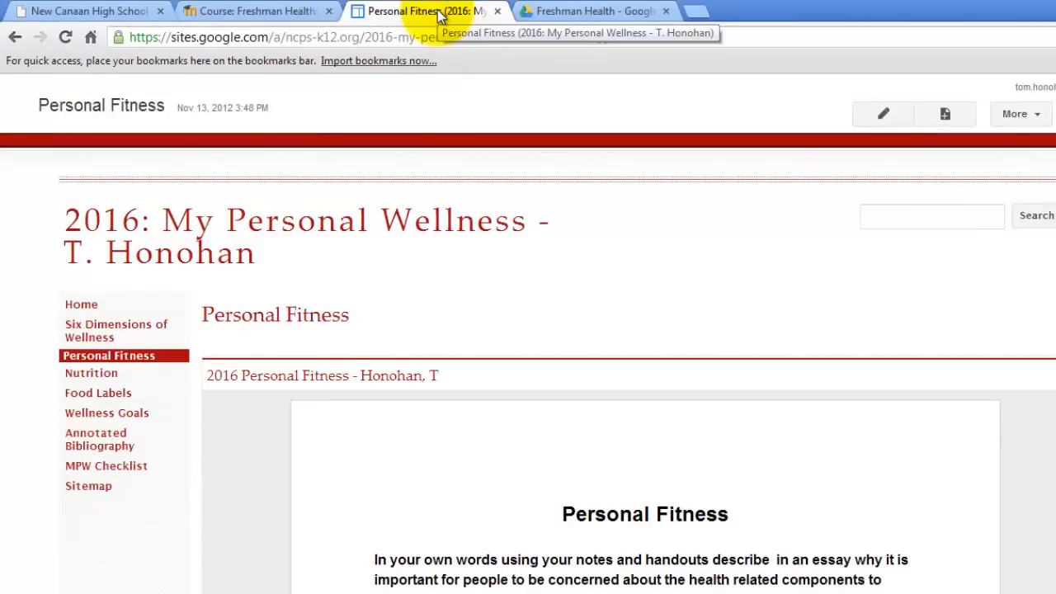
{"action": "mouse_move", "coordinate": [718, 188]}
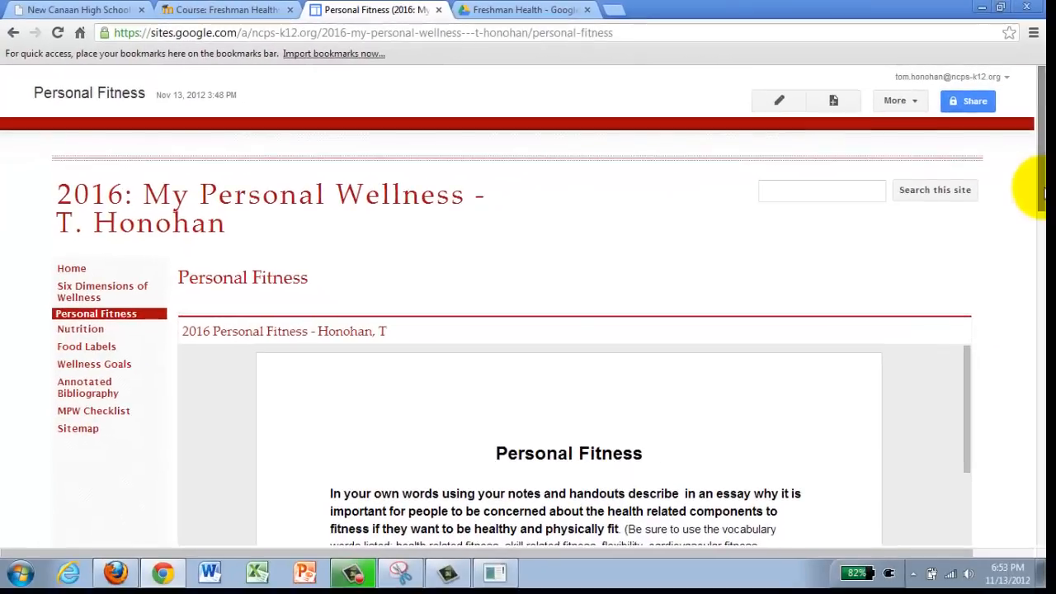
{"action": "scroll", "scroll_direction": "down", "scroll_amount": 3}
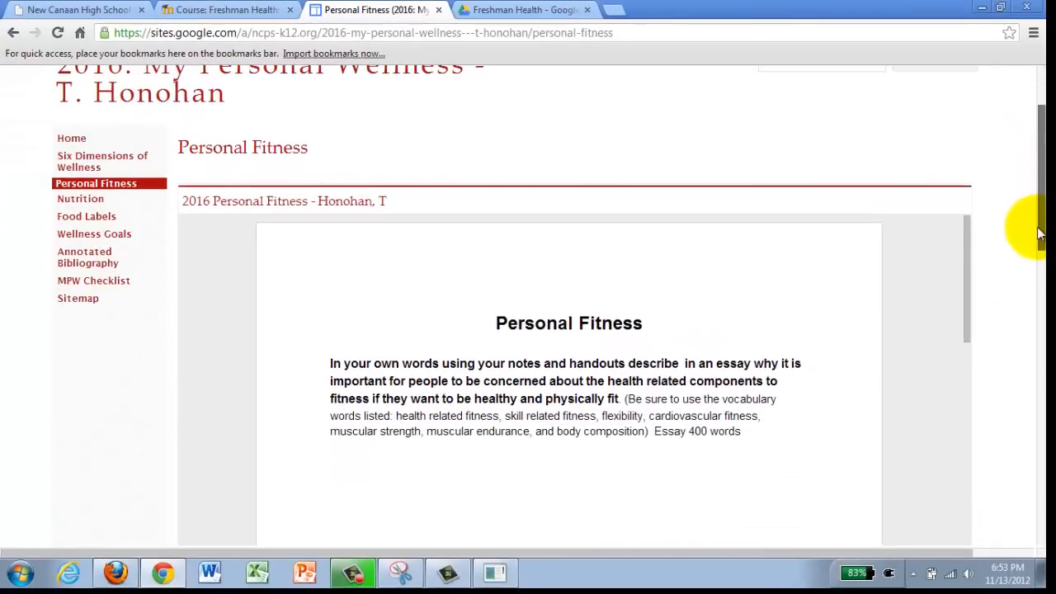
{"action": "scroll", "scroll_direction": "down", "scroll_amount": 3}
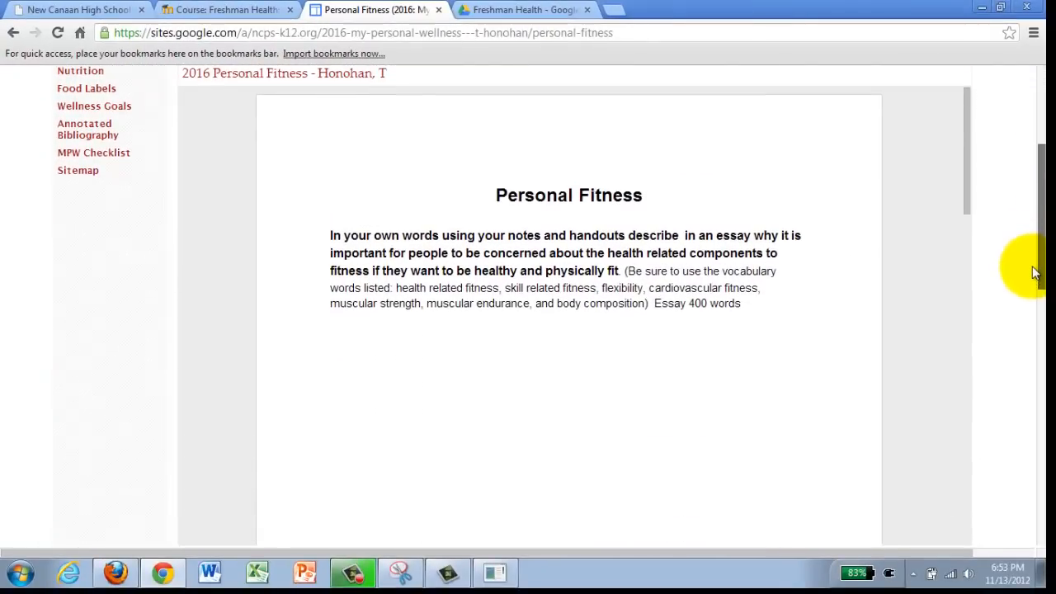
{"action": "scroll", "scroll_direction": "down", "scroll_amount": 3}
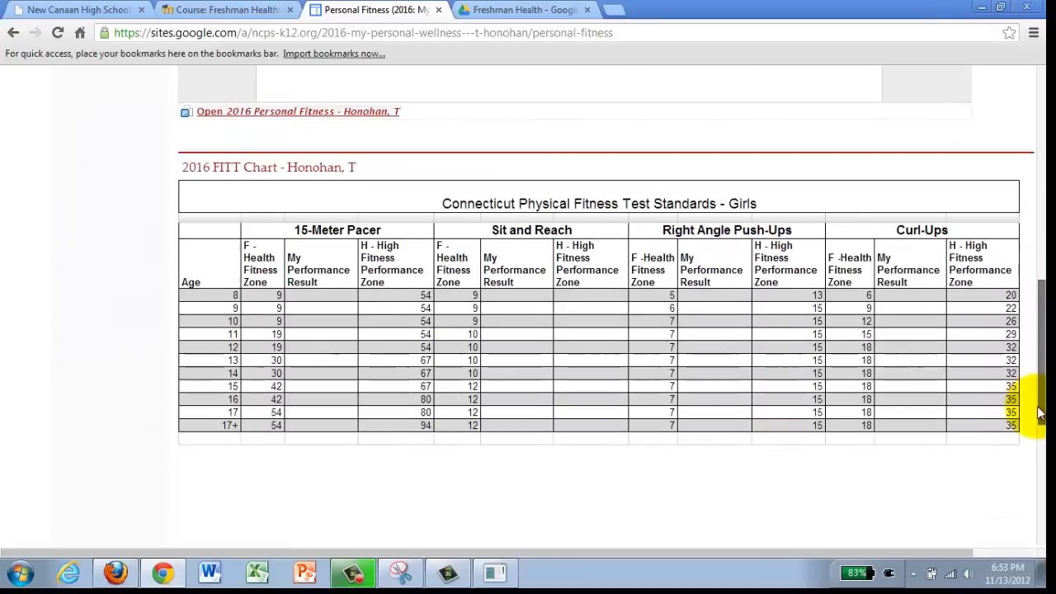
{"action": "scroll", "scroll_direction": "down", "scroll_amount": 3}
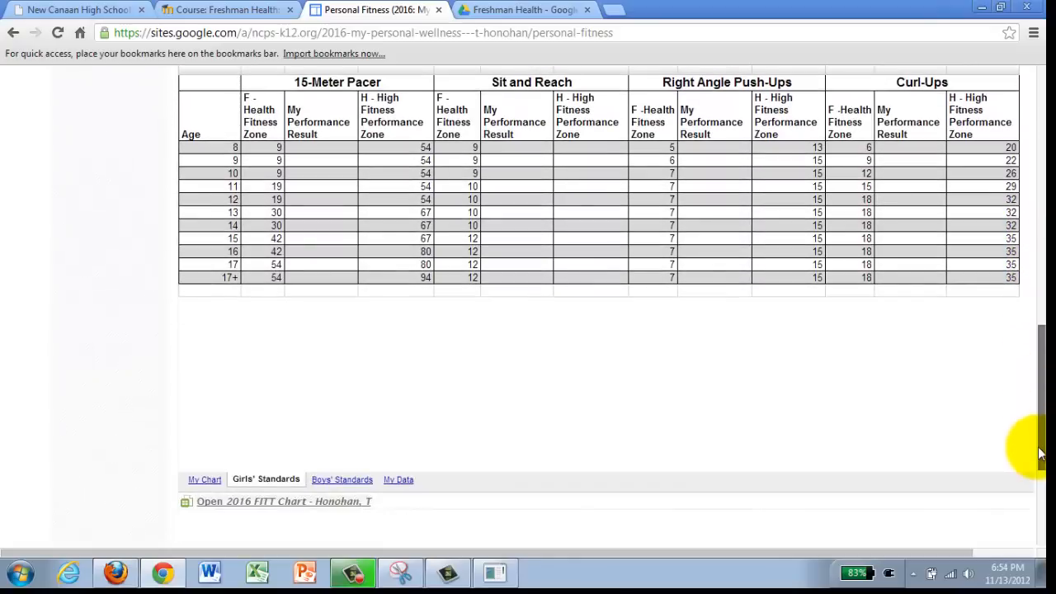
{"action": "scroll", "scroll_direction": "down", "scroll_amount": 3}
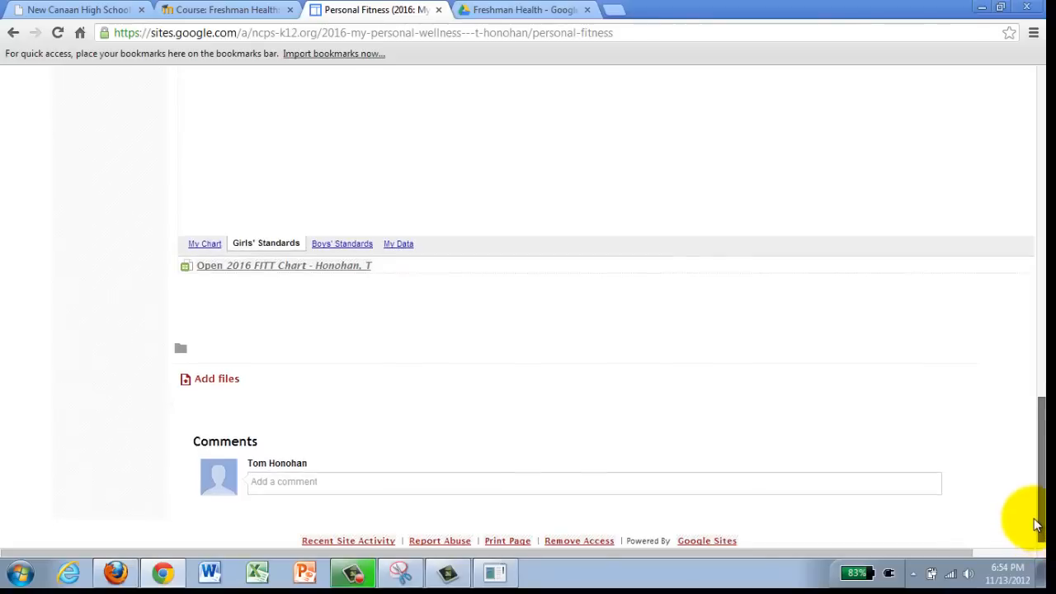
{"action": "mouse_move", "coordinate": [277, 310]}
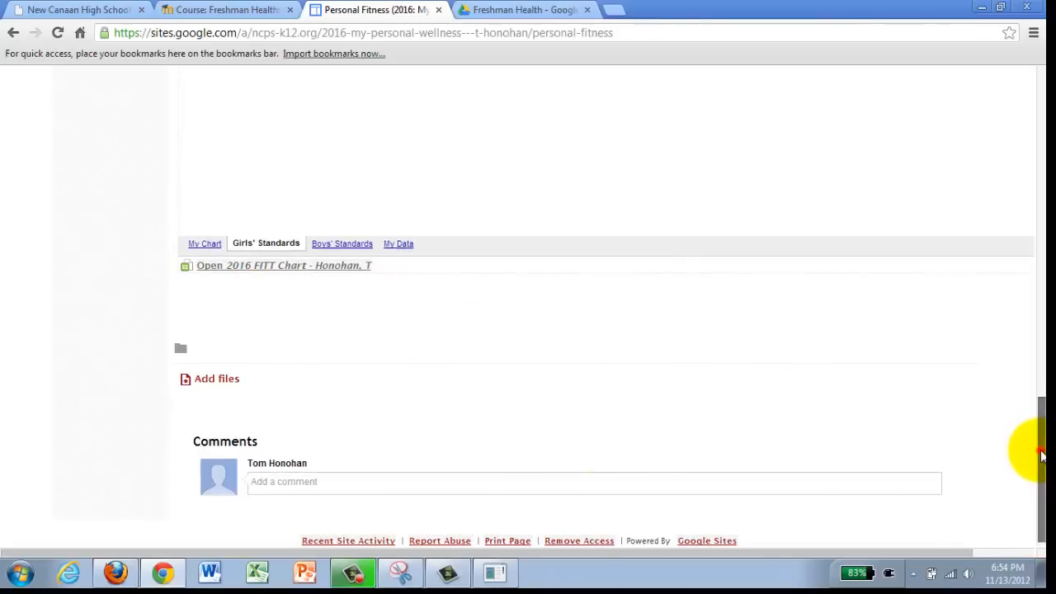
{"action": "scroll", "scroll_direction": "up", "scroll_amount": 3}
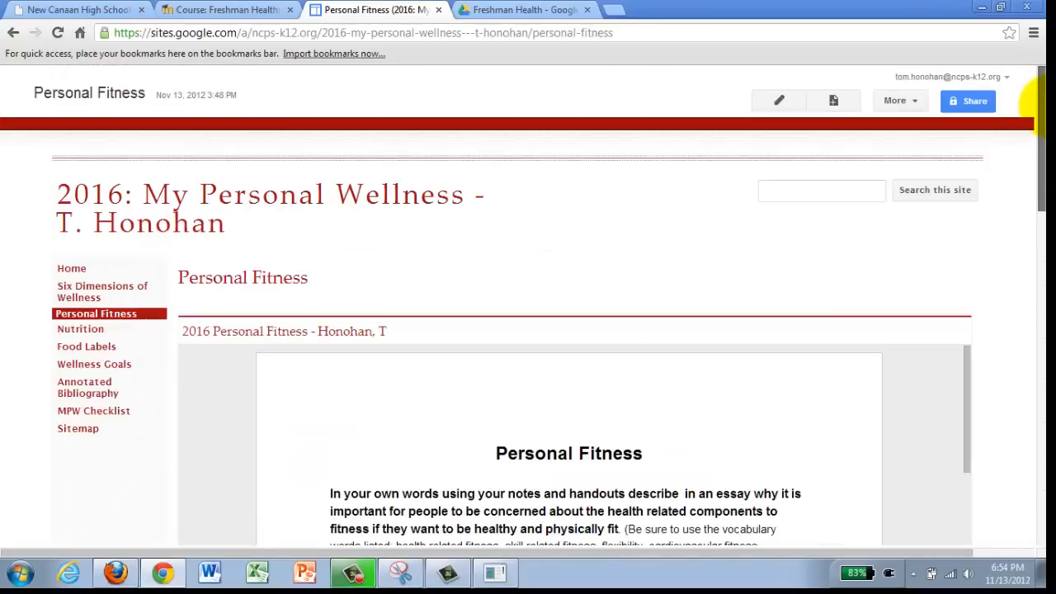
{"action": "left_click", "coordinate": [778, 100]}
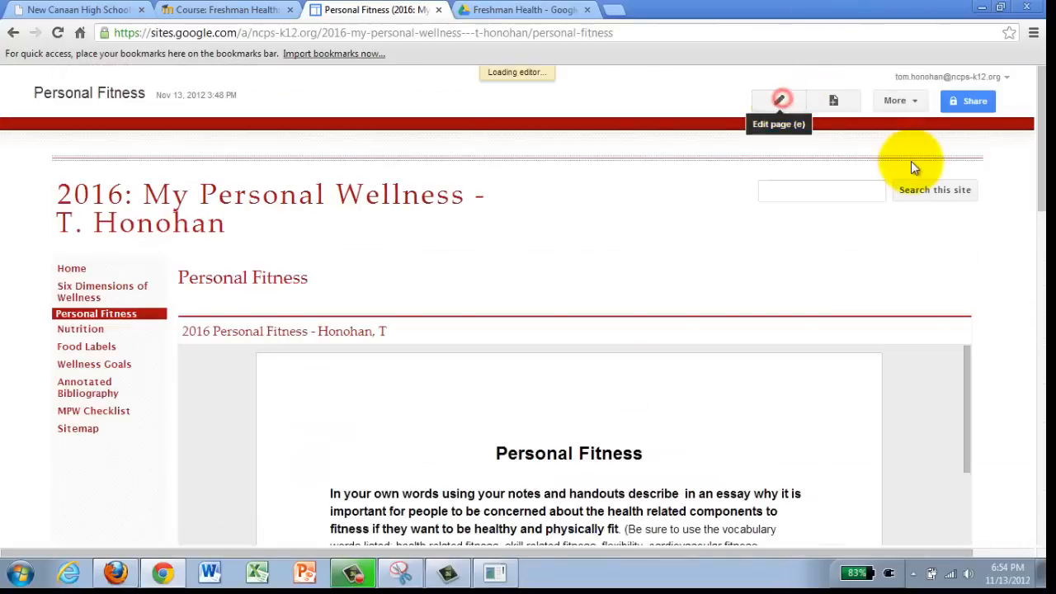
Insert a one-row, two-cell table below the embedded FITT chart.
{"action": "left_click", "coordinate": [779, 99]}
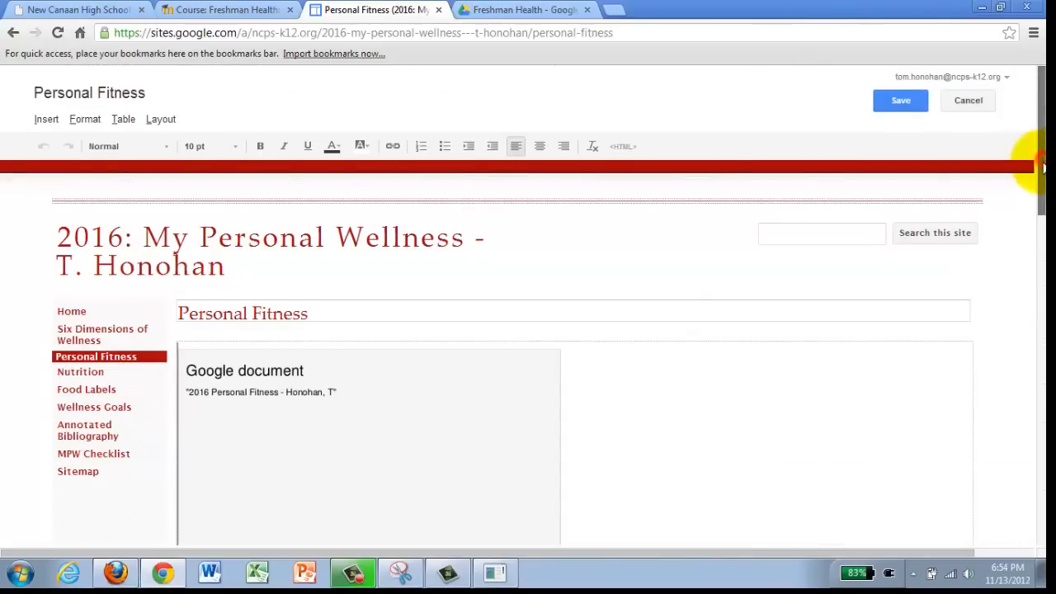
{"action": "scroll", "scroll_direction": "down", "scroll_amount": 3}
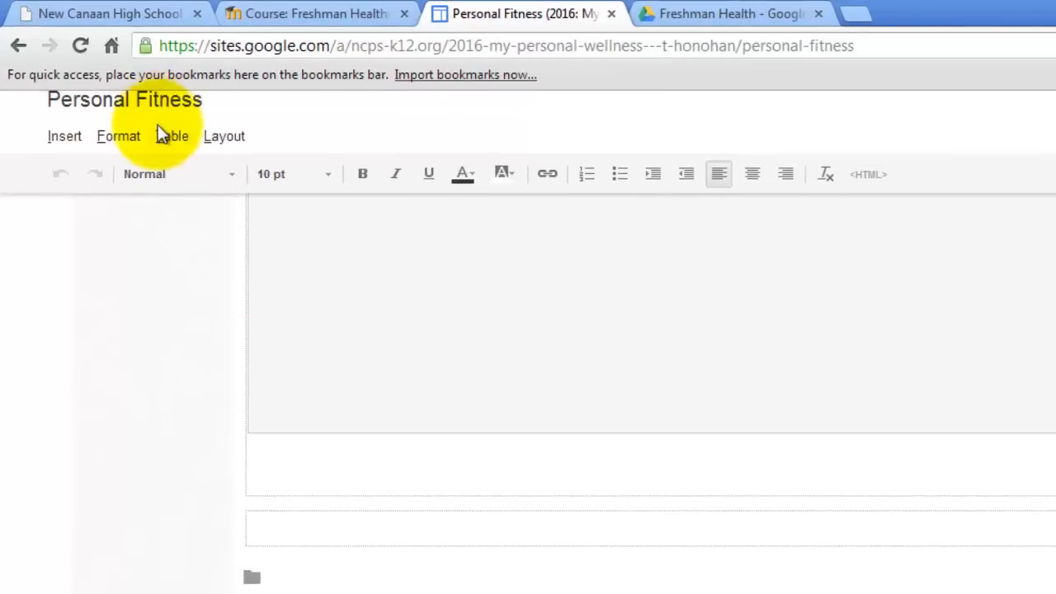
{"action": "left_click", "coordinate": [172, 135]}
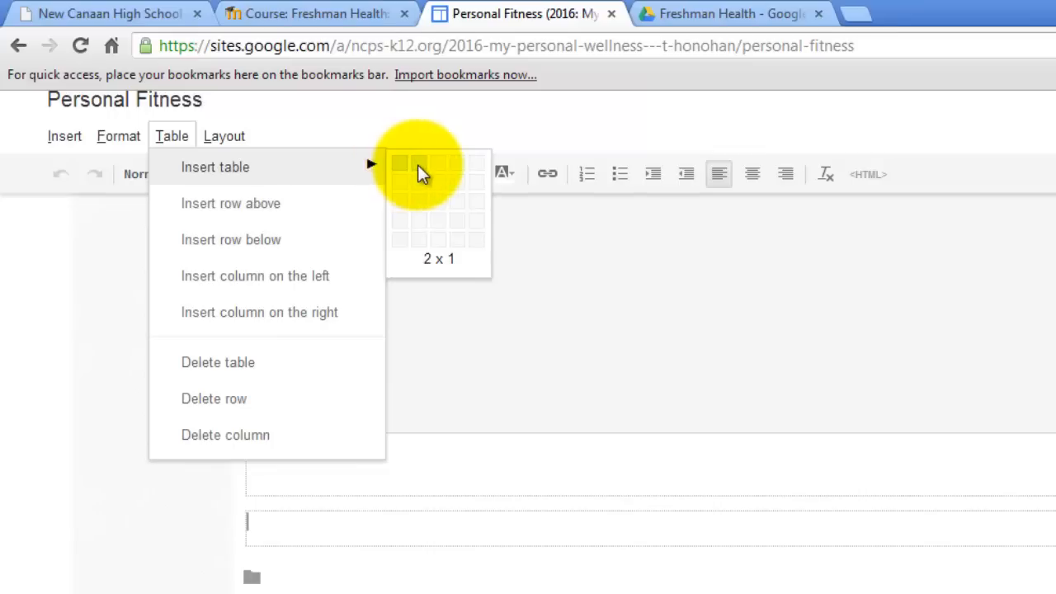
{"action": "left_click", "coordinate": [402, 163]}
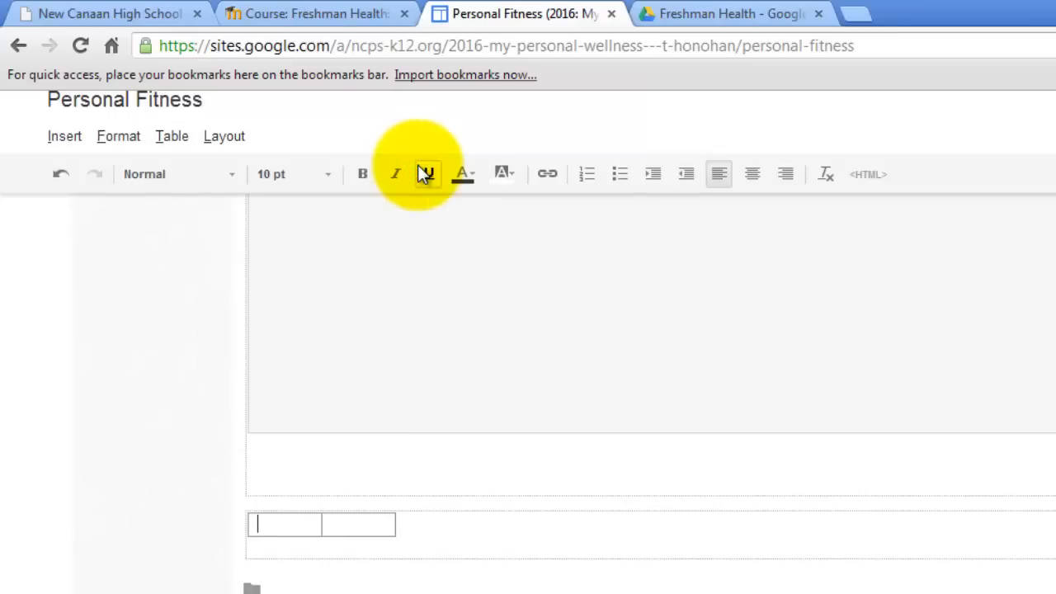
{"action": "left_click", "coordinate": [64, 135]}
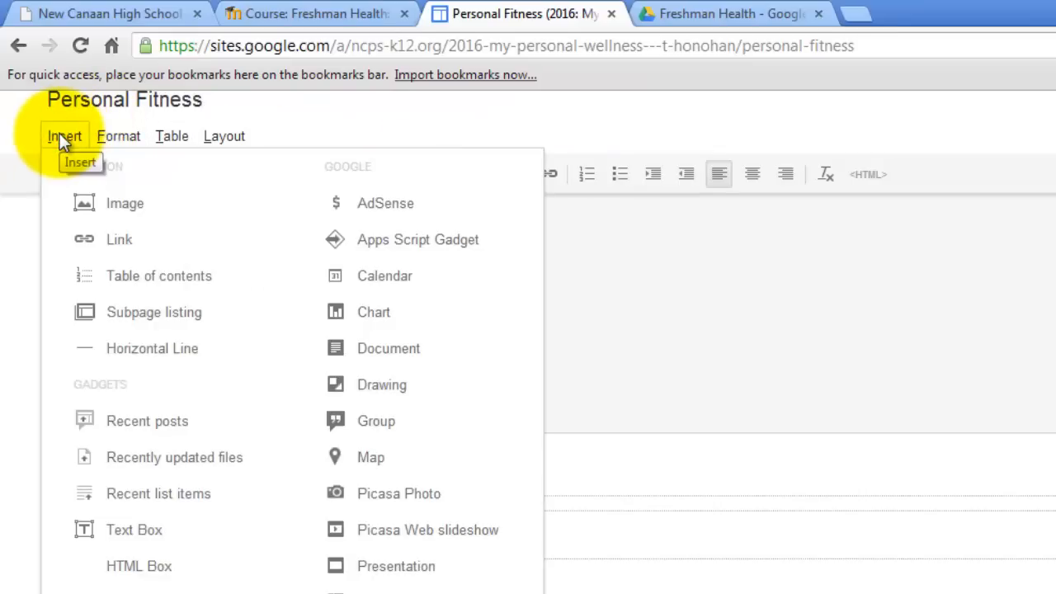
Upload the Capture1 screenshot into the Add an Image gallery.
{"action": "left_click", "coordinate": [125, 203]}
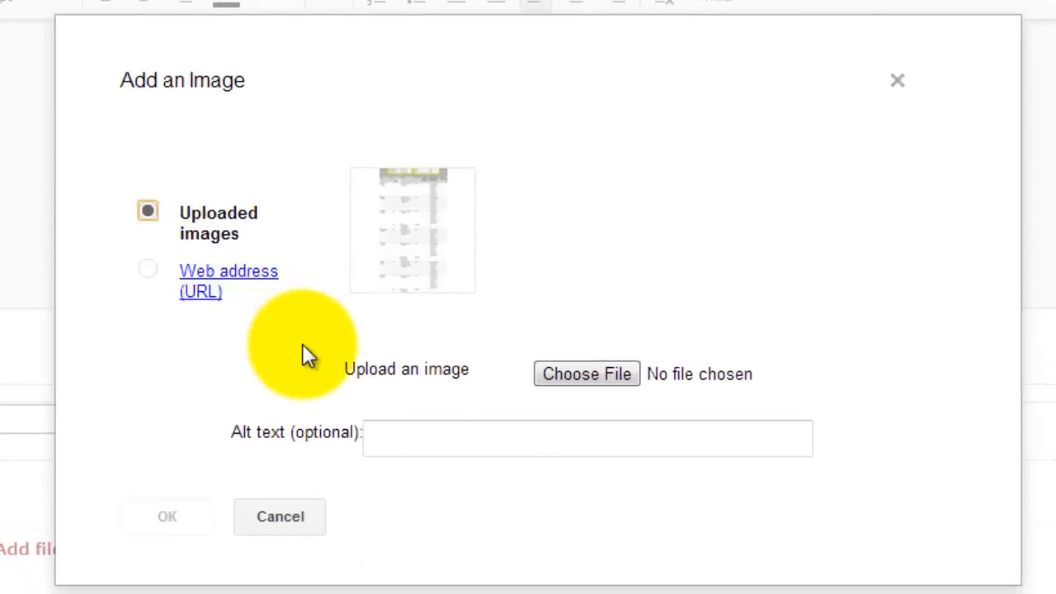
{"action": "left_click", "coordinate": [586, 373]}
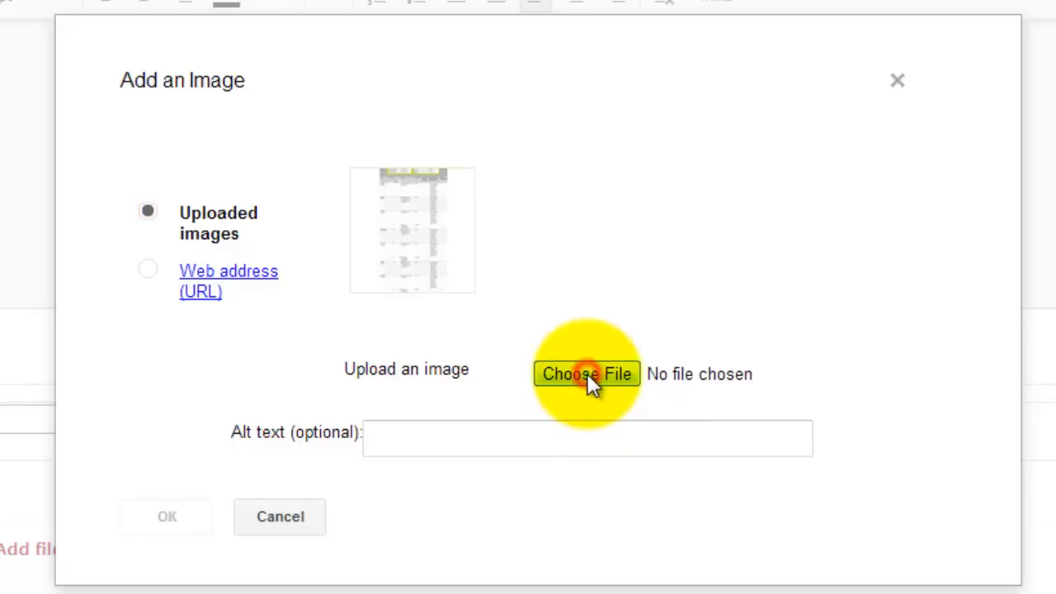
{"action": "left_click", "coordinate": [587, 373]}
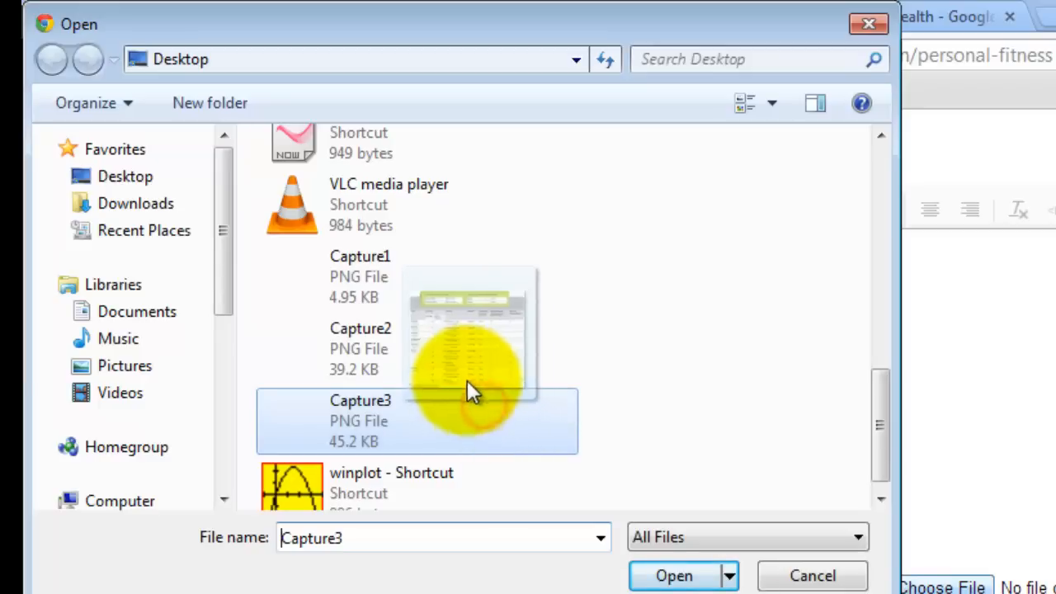
{"action": "mouse_move", "coordinate": [462, 342]}
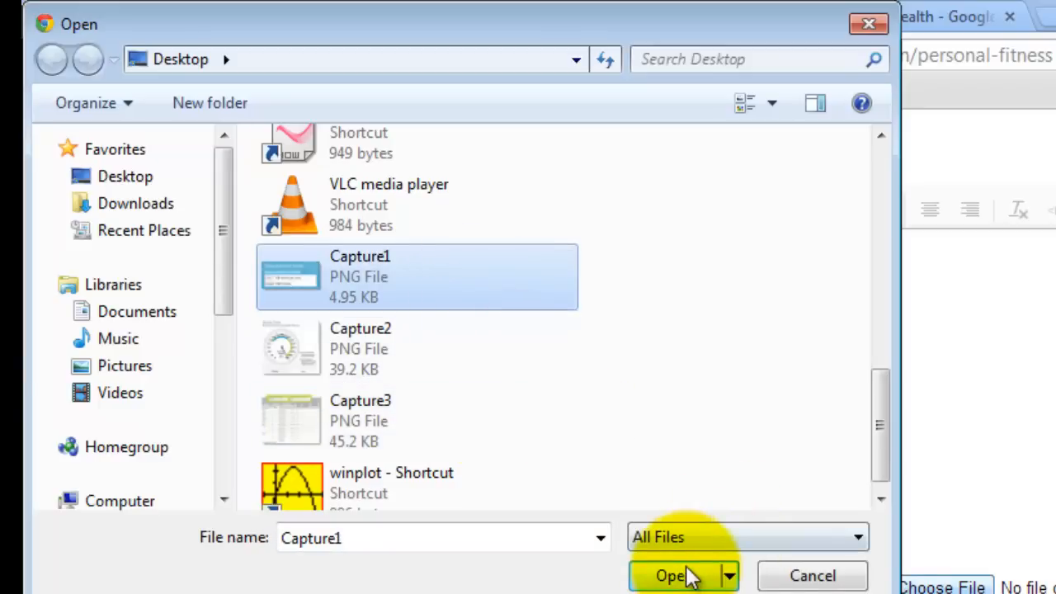
{"action": "left_click", "coordinate": [673, 575]}
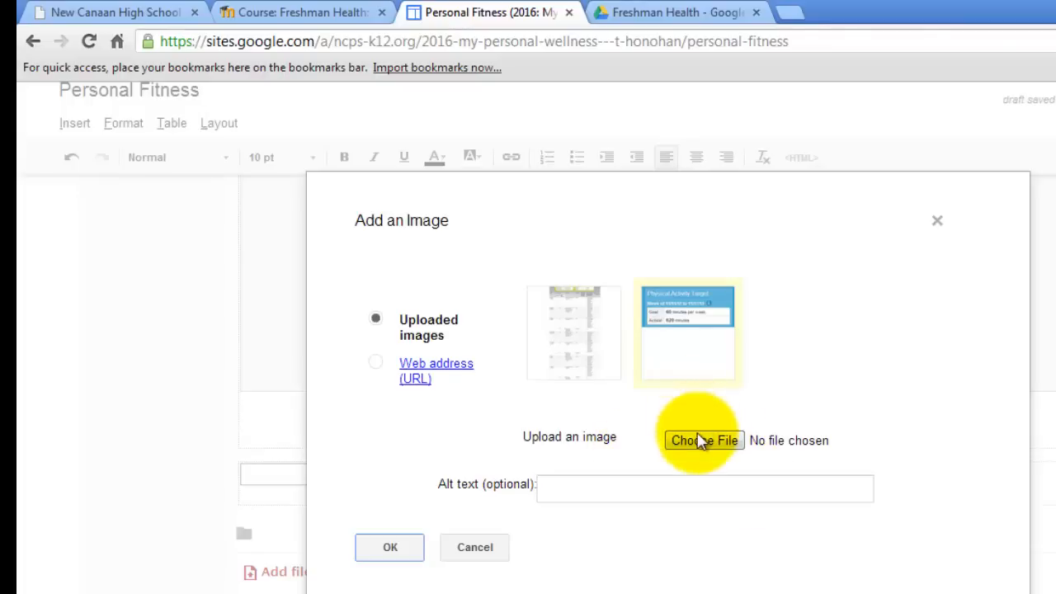
Upload the Capture2 and Capture3 screenshots into the gallery as well.
{"action": "left_click", "coordinate": [703, 441]}
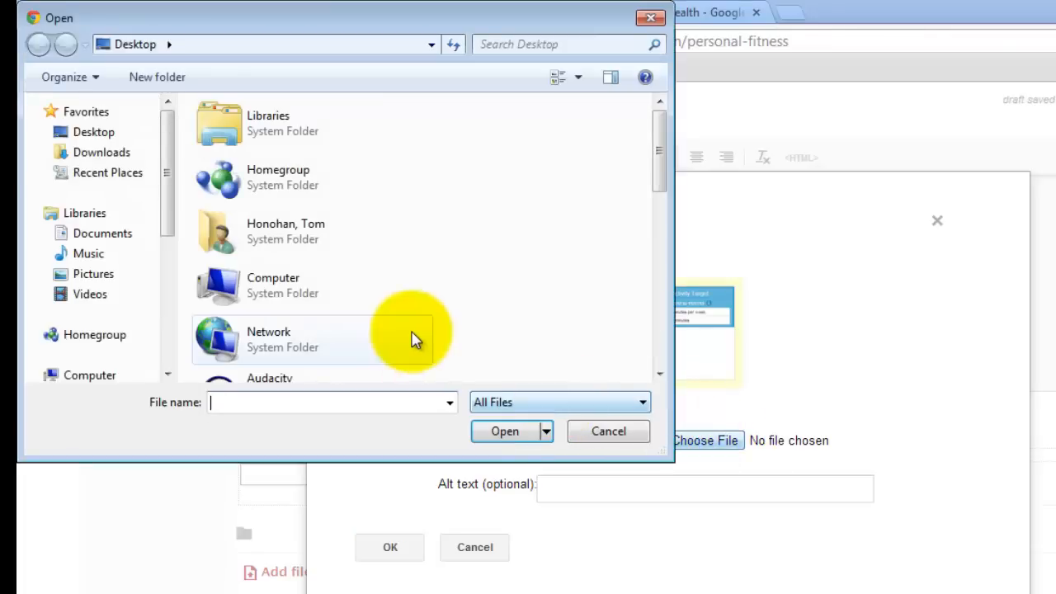
{"action": "scroll", "scroll_direction": "down", "scroll_amount": 3}
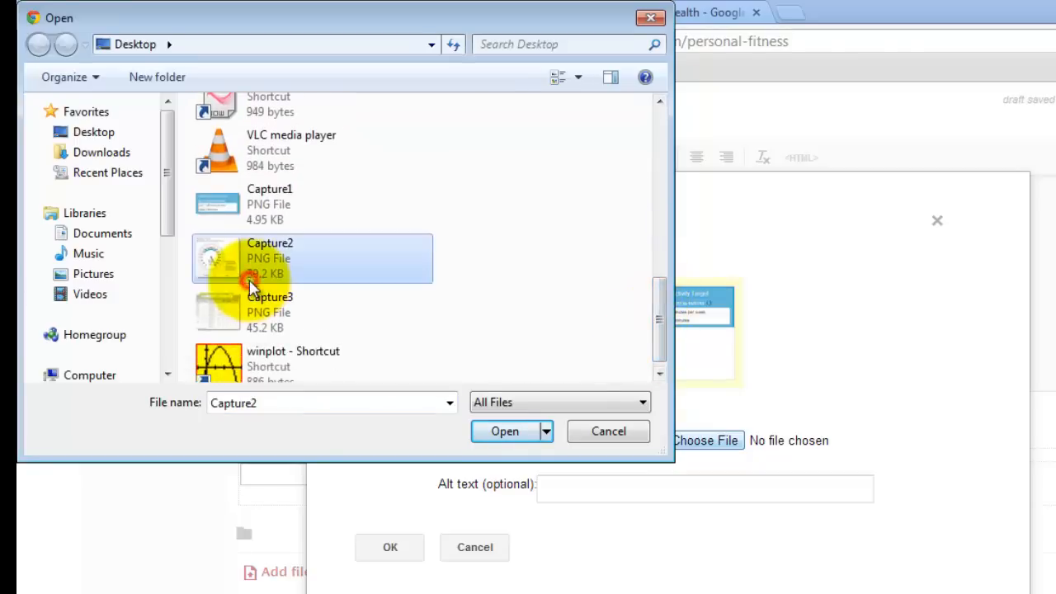
{"action": "left_click", "coordinate": [505, 431]}
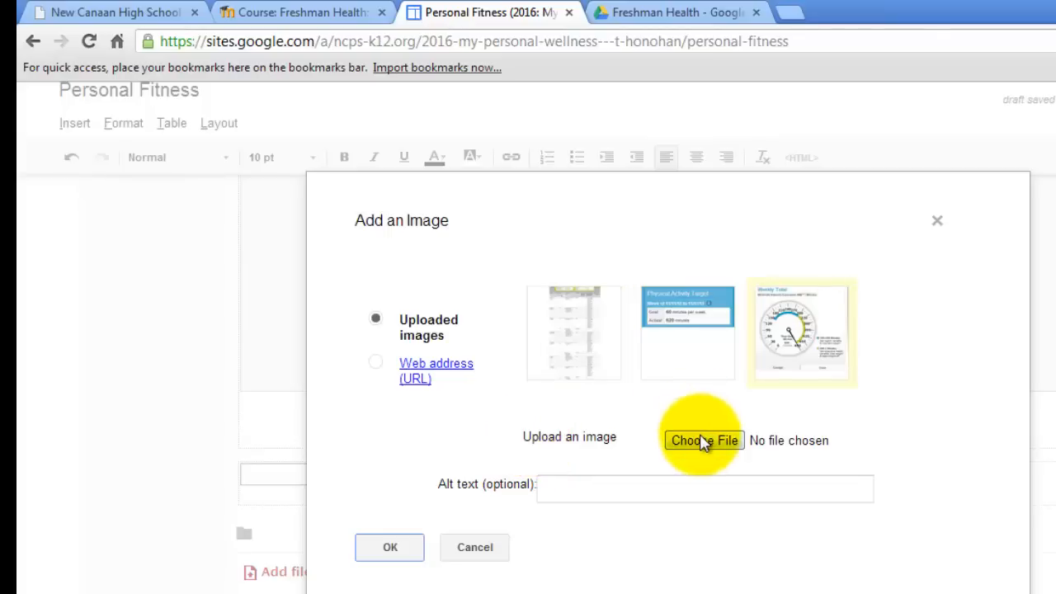
{"action": "left_click", "coordinate": [703, 440]}
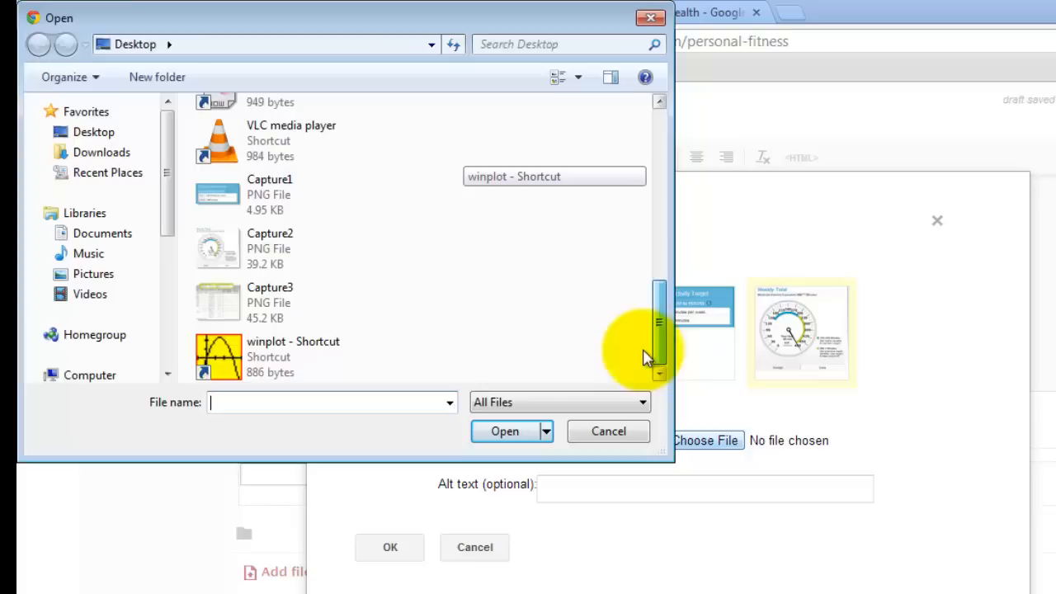
{"action": "left_click", "coordinate": [270, 303]}
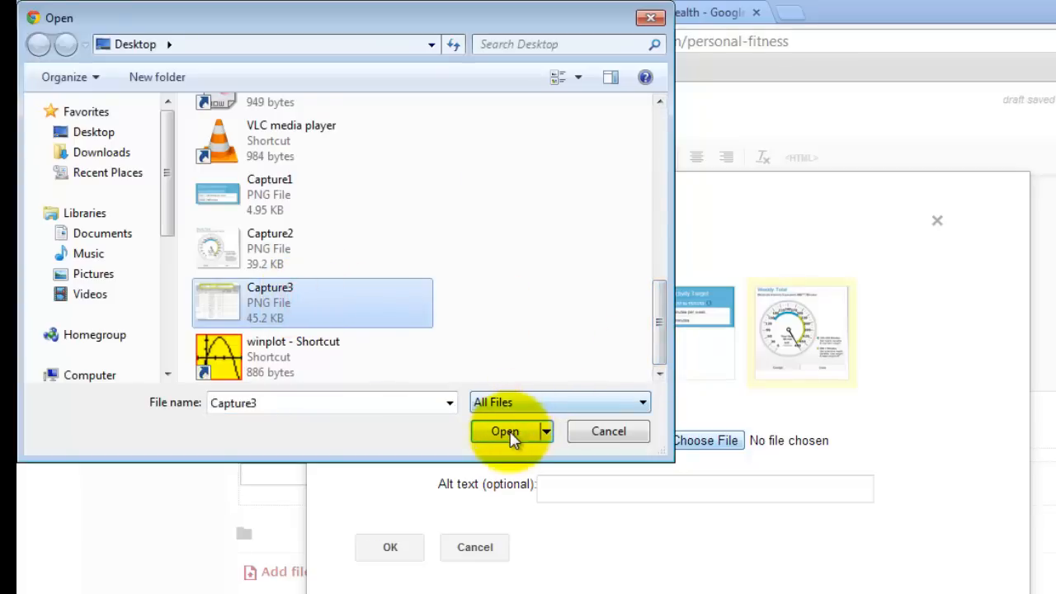
{"action": "left_click", "coordinate": [503, 431]}
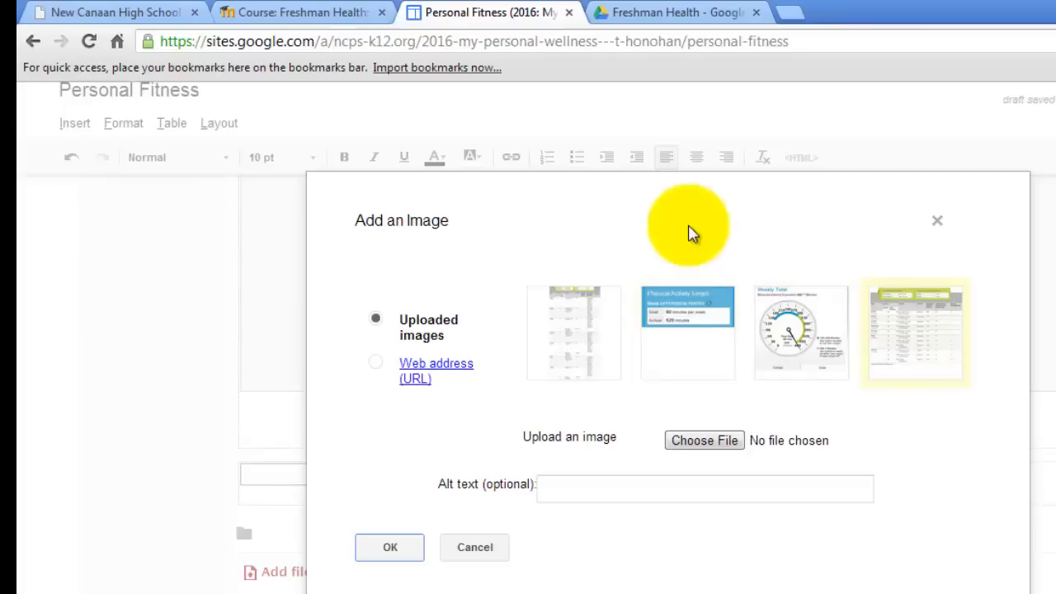
Insert the Physical Activity Target and Weekly Total captures into the table cells.
{"action": "left_click", "coordinate": [686, 333]}
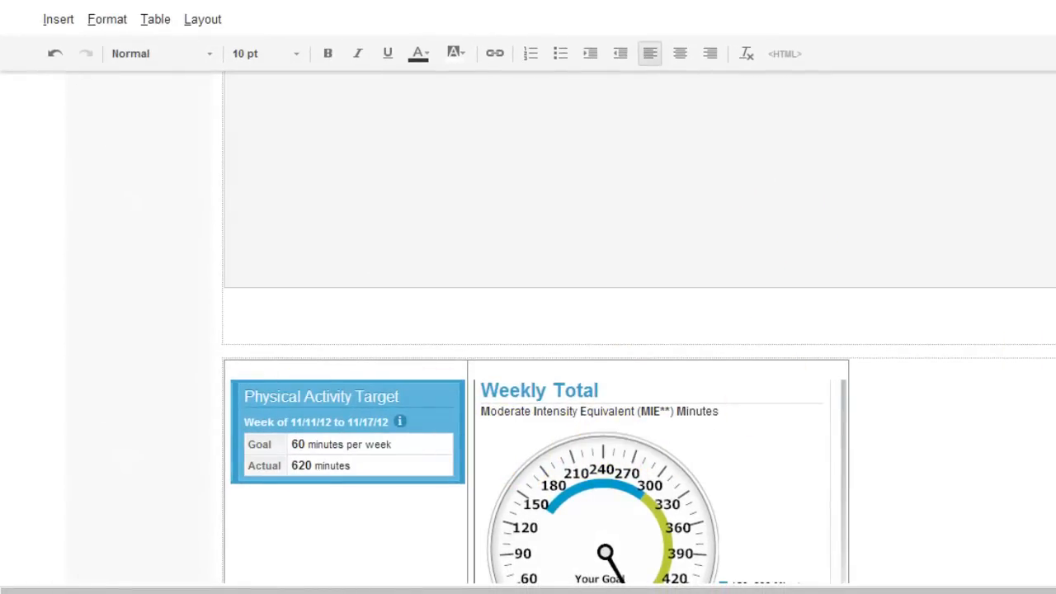
{"action": "scroll", "scroll_direction": "down", "scroll_amount": 3}
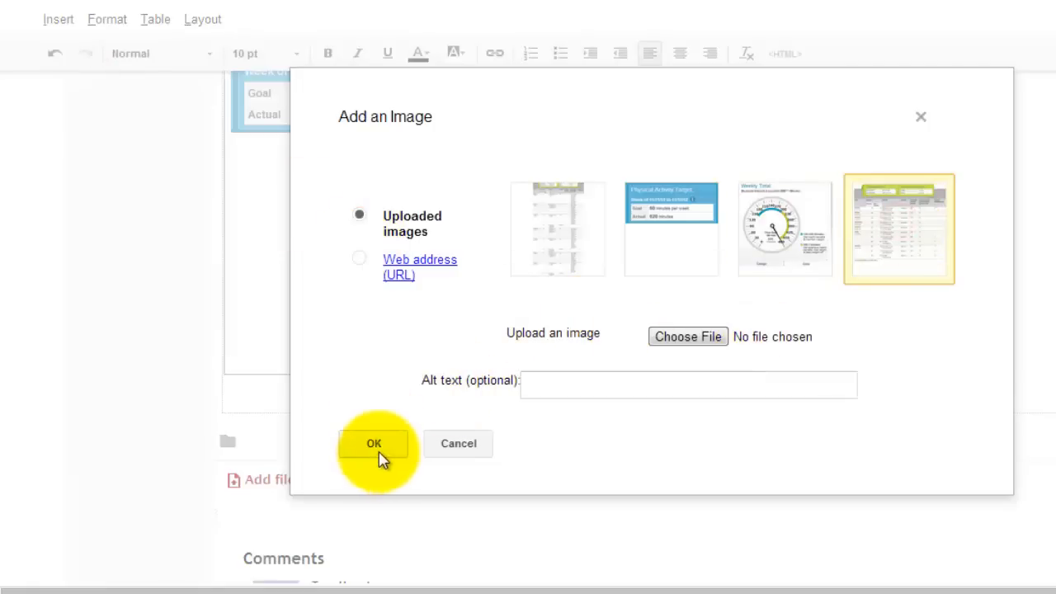
Insert the weekly activity log capture below the gauge and save the page.
{"action": "left_click", "coordinate": [373, 442]}
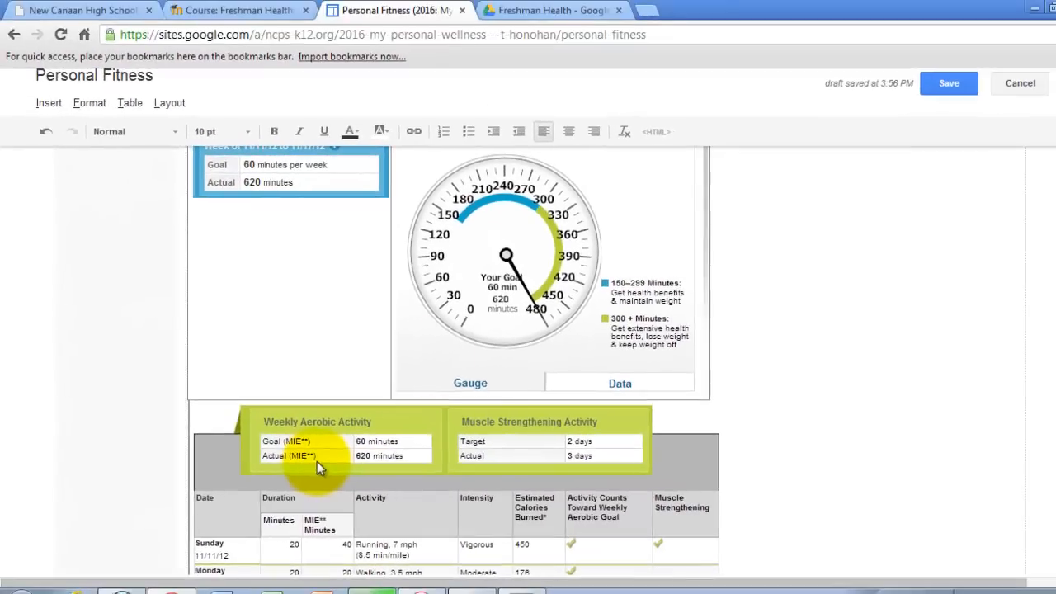
{"action": "left_click", "coordinate": [950, 83]}
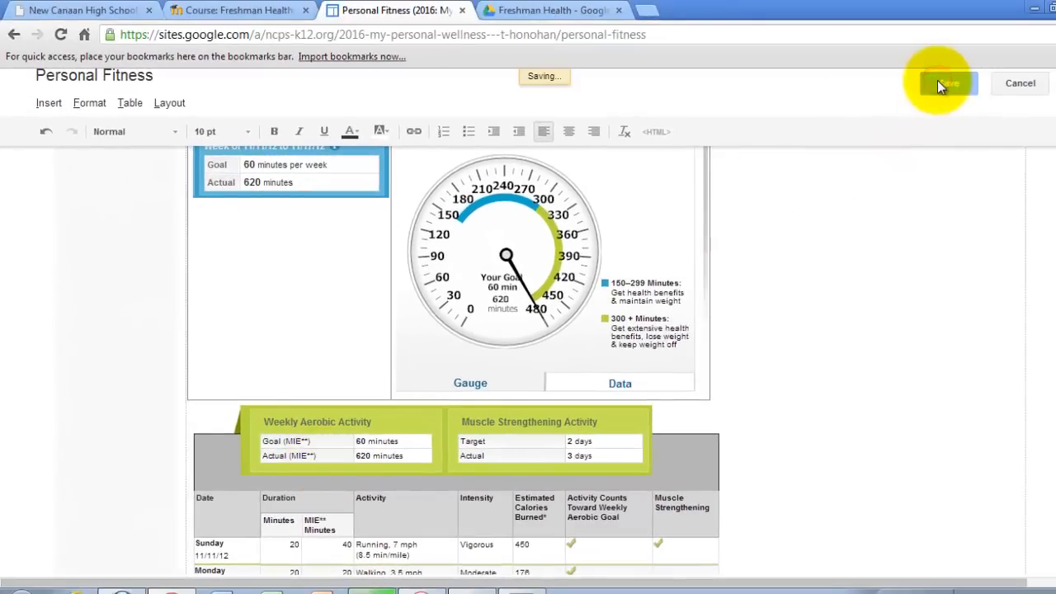
{"action": "left_click", "coordinate": [946, 82]}
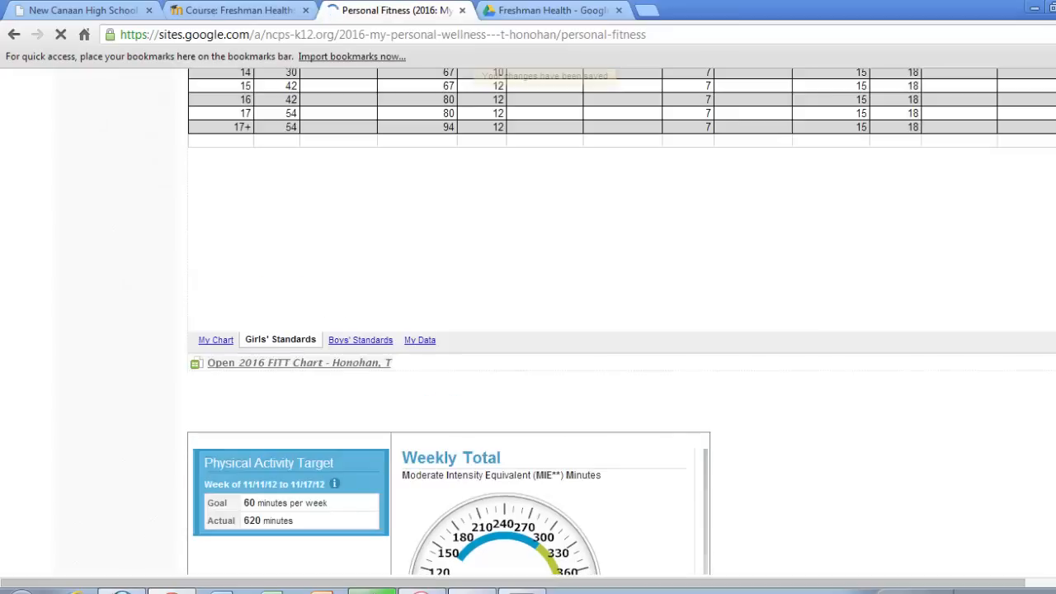
{"action": "scroll", "scroll_direction": "down", "scroll_amount": 3}
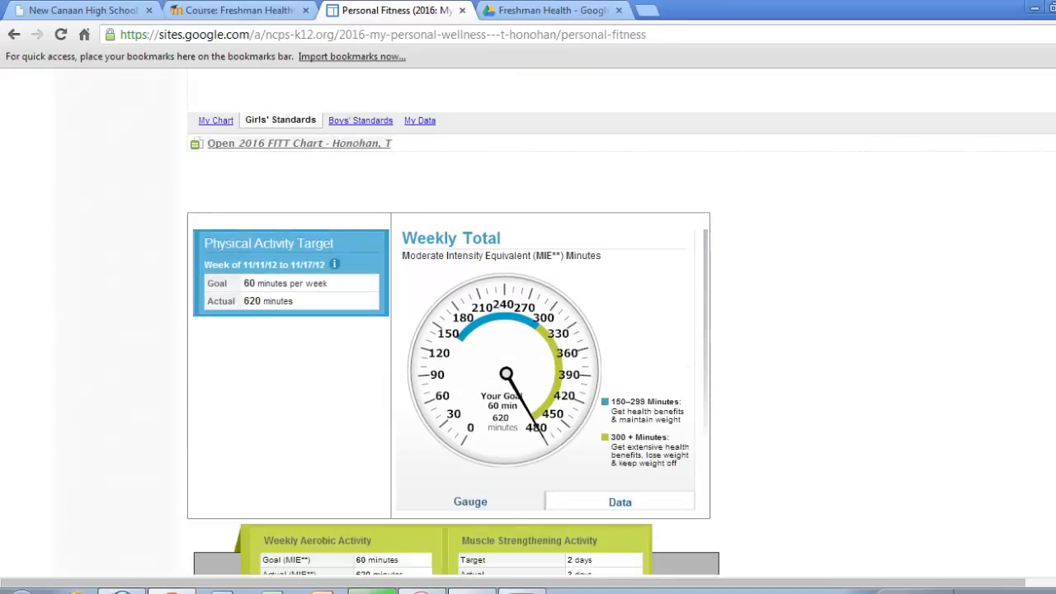
{"action": "scroll", "scroll_direction": "down", "scroll_amount": 3}
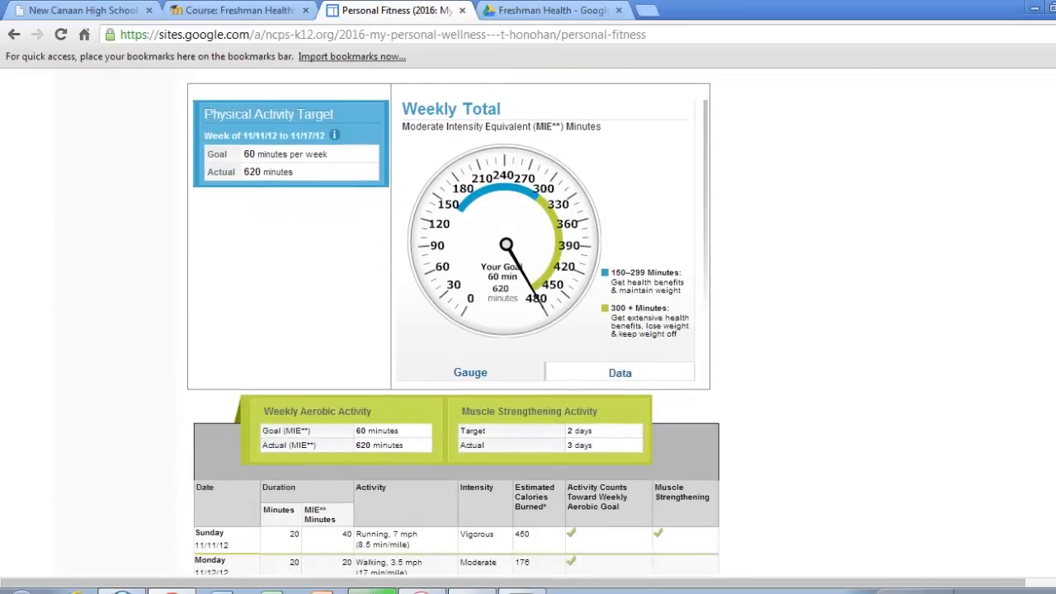
{"action": "scroll", "scroll_direction": "down", "scroll_amount": 3}
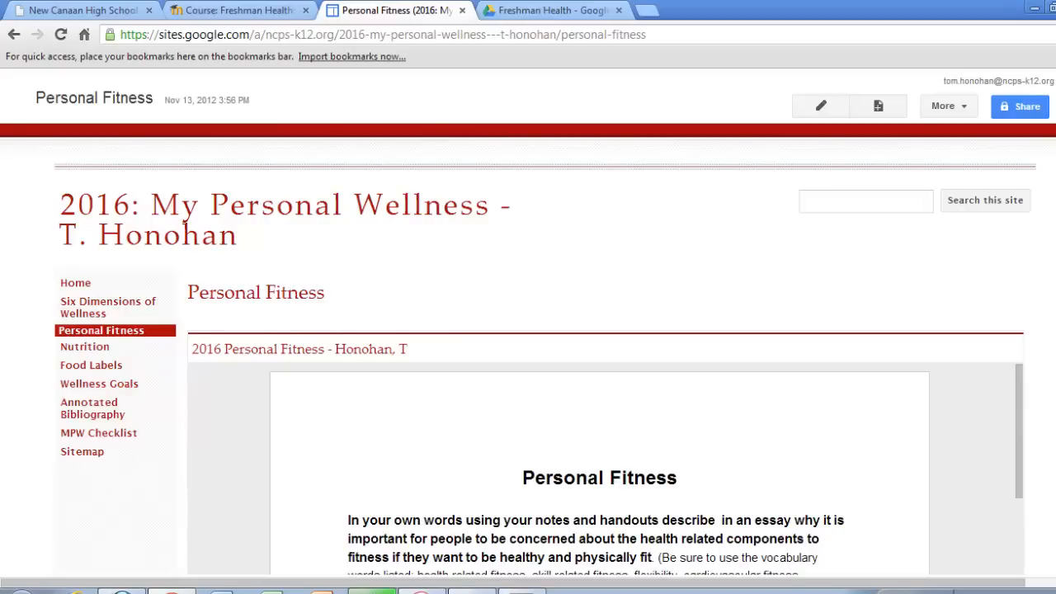
{"action": "scroll", "scroll_direction": "down", "scroll_amount": 3}
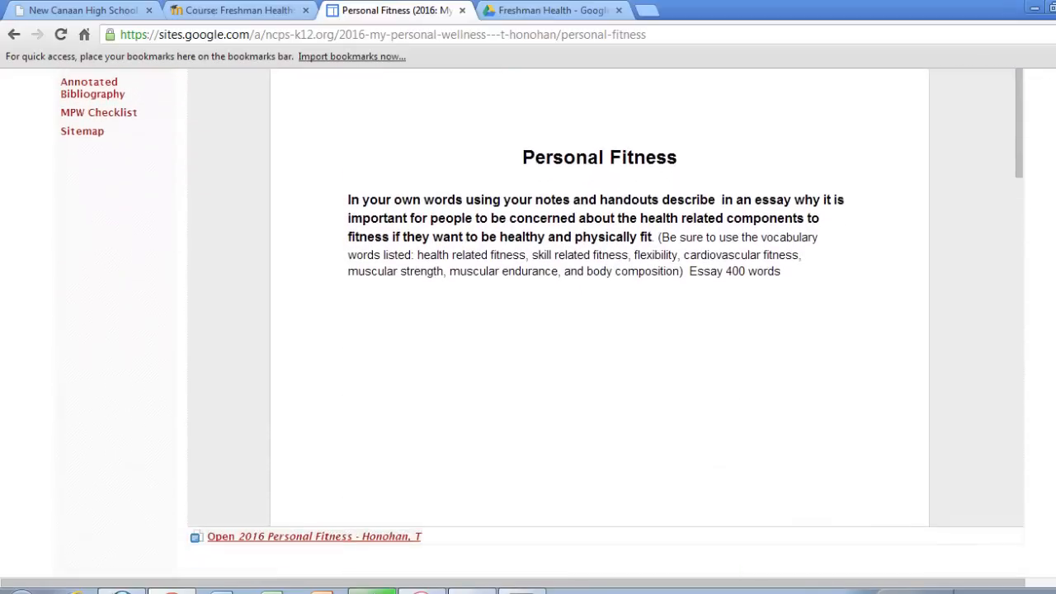
{"action": "scroll", "scroll_direction": "down", "scroll_amount": 3}
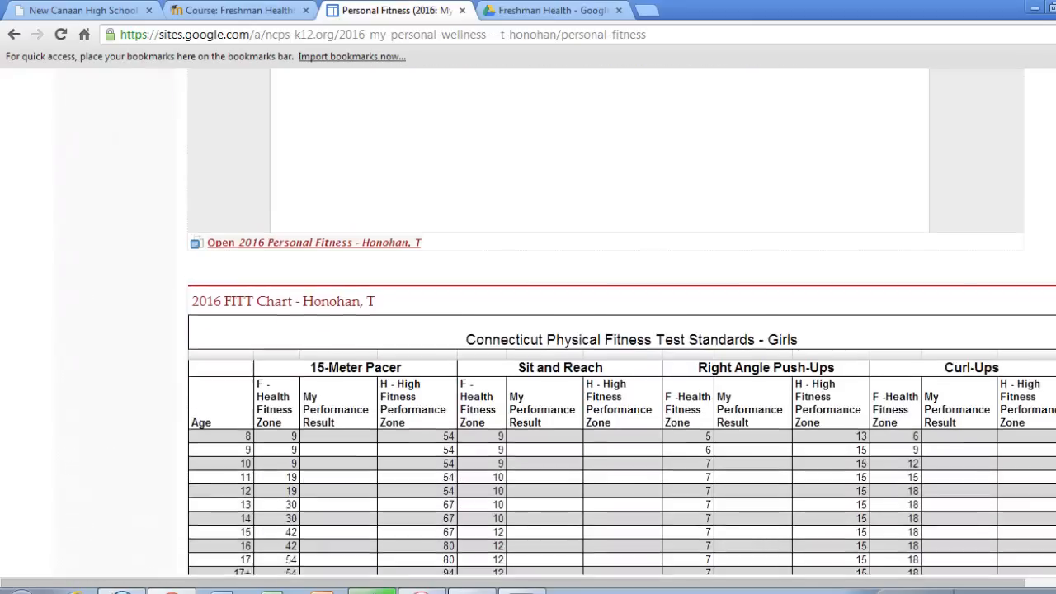
{"action": "scroll", "scroll_direction": "down", "scroll_amount": 3}
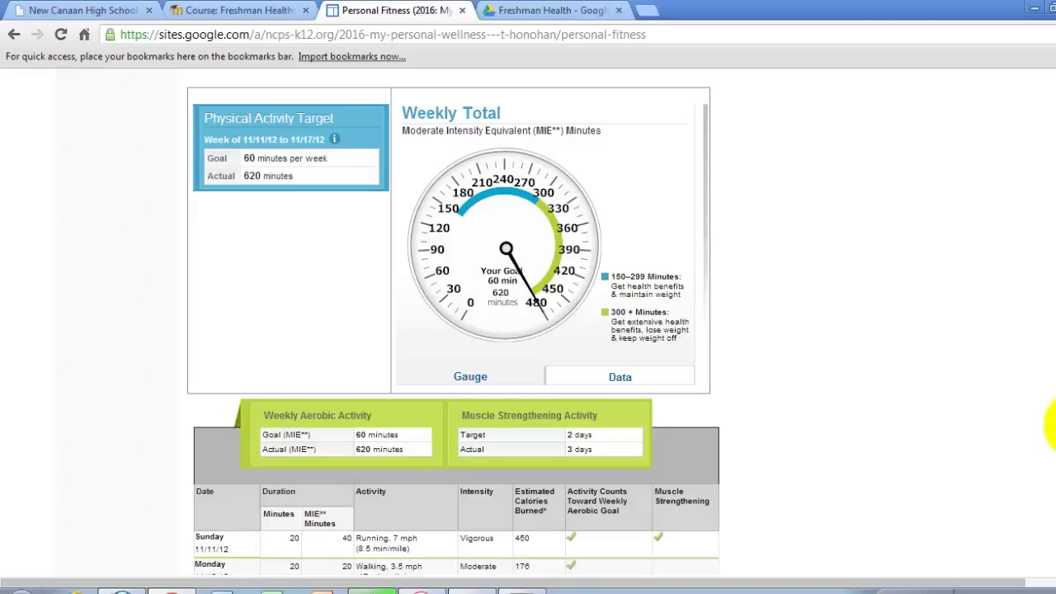
{"action": "scroll", "scroll_direction": "down", "scroll_amount": 3}
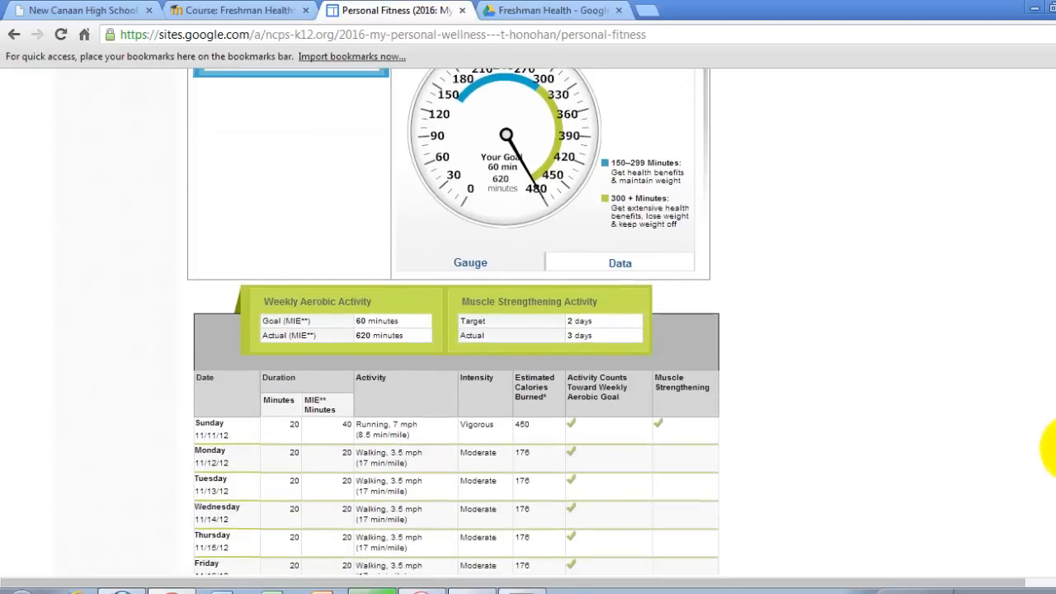
{"action": "scroll", "scroll_direction": "down", "scroll_amount": 3}
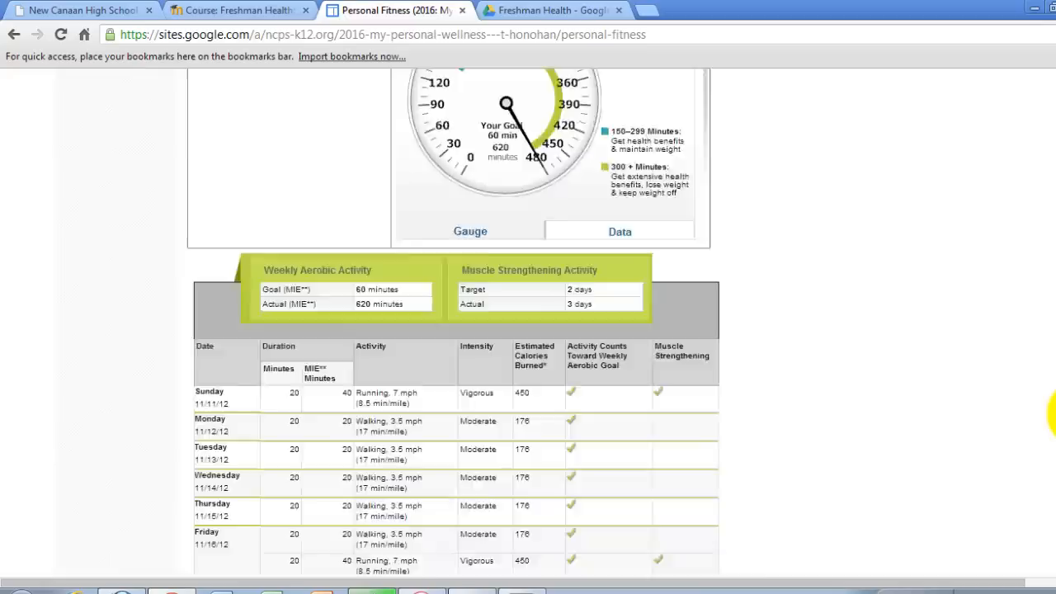
{"action": "scroll", "scroll_direction": "up", "scroll_amount": 3}
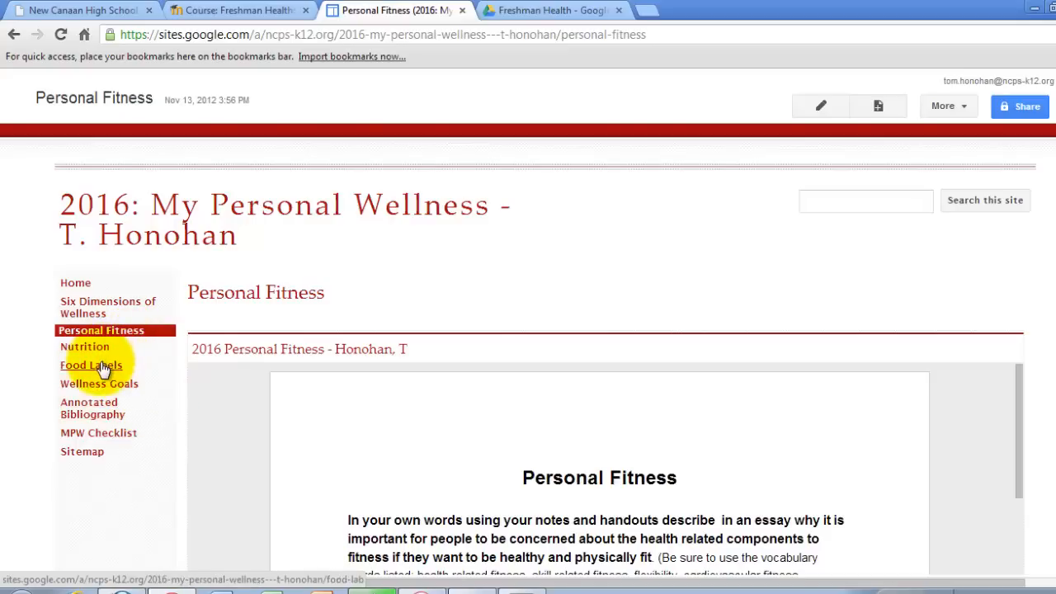
{"action": "mouse_move", "coordinate": [137, 378]}
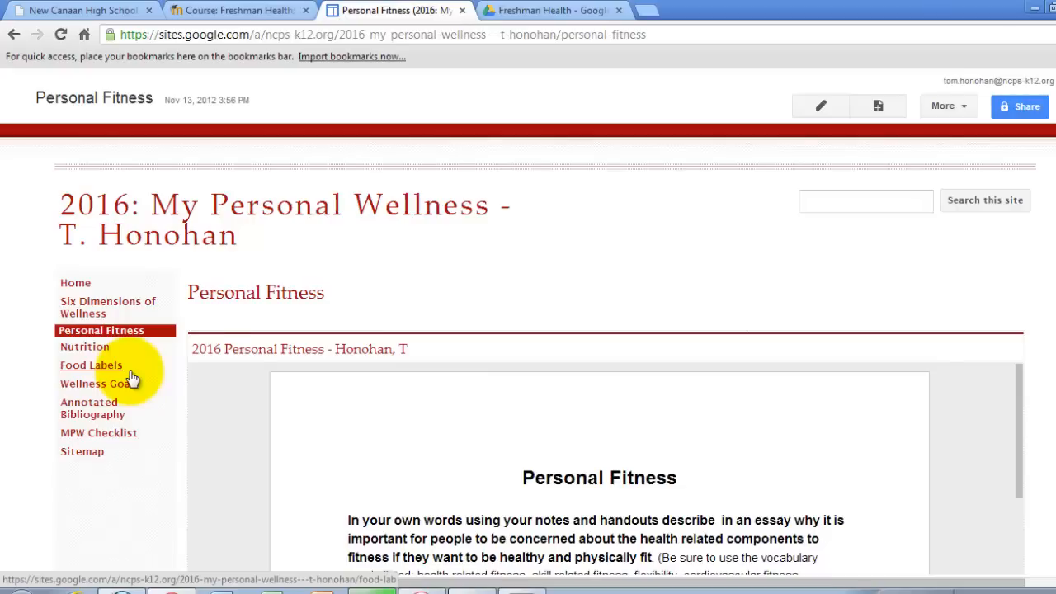
{"action": "mouse_move", "coordinate": [135, 420]}
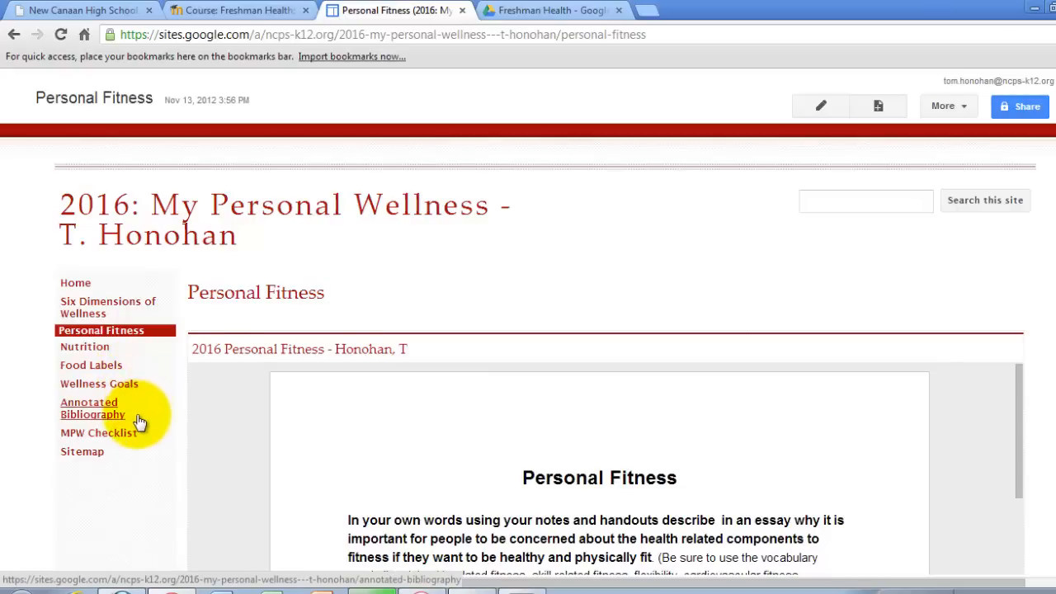
{"action": "mouse_move", "coordinate": [149, 390]}
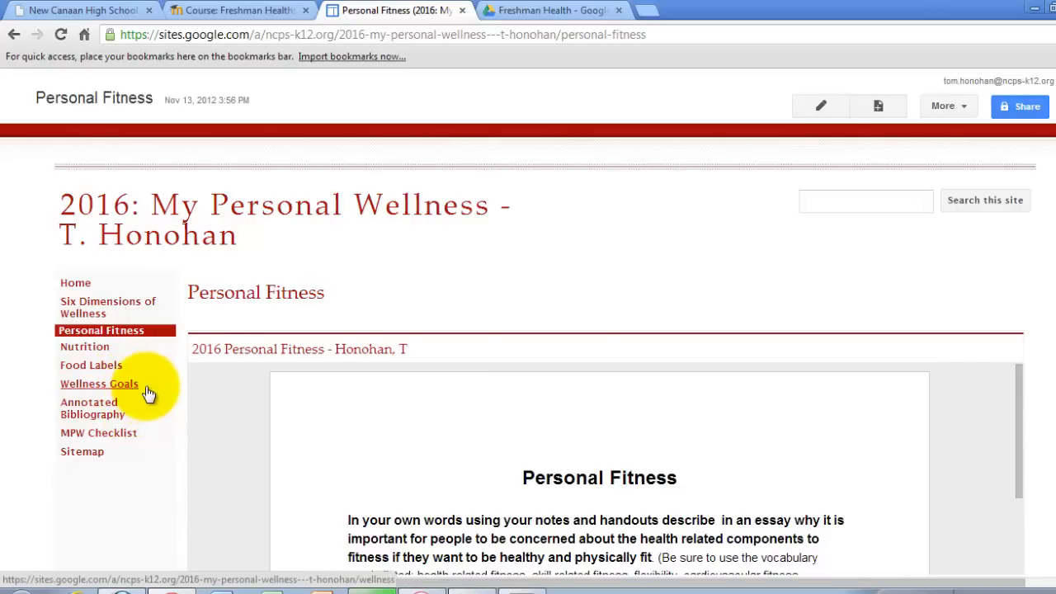
Choose MPW Checklist in the left sidebar navigation.
{"action": "left_click", "coordinate": [99, 432]}
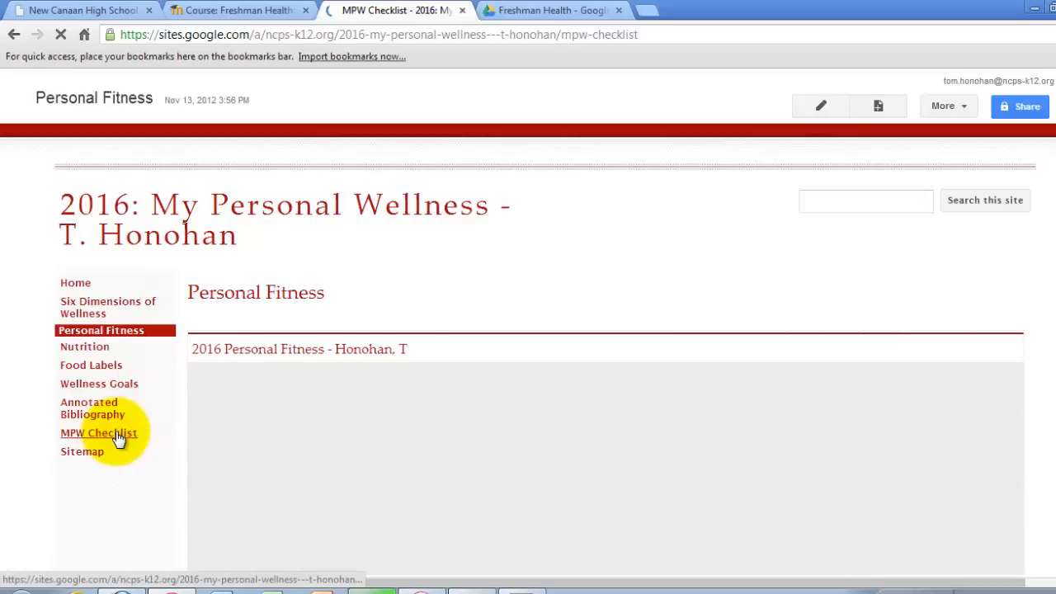
Load the MPW Checklist page and scroll through its embedded GSite task checklist.
{"action": "left_click", "coordinate": [98, 432]}
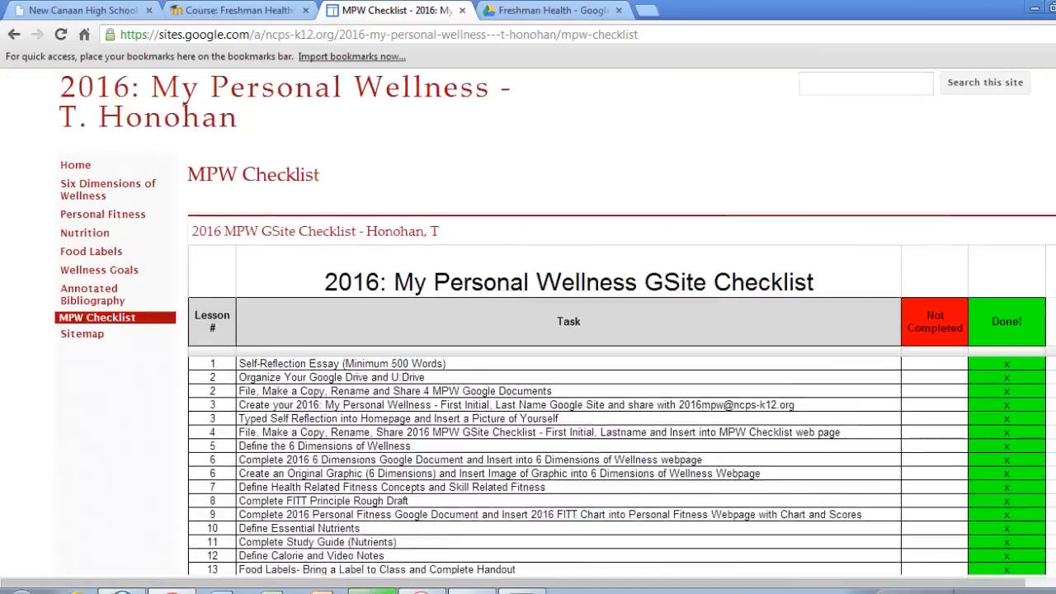
{"action": "scroll", "scroll_direction": "down", "scroll_amount": 3}
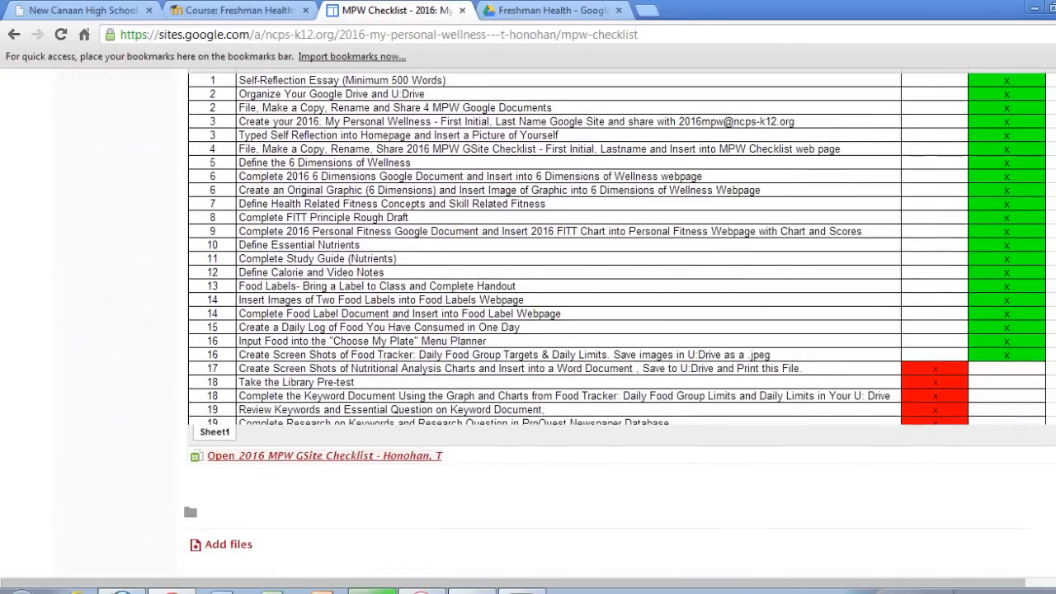